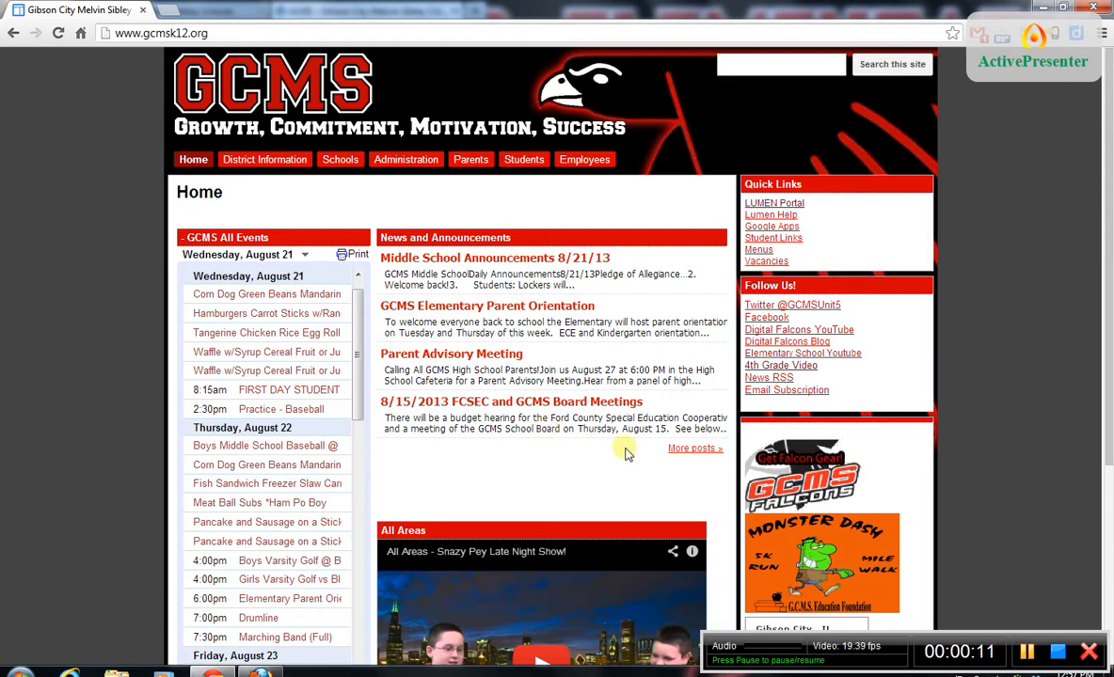
pyautogui.moveTo(619, 452)
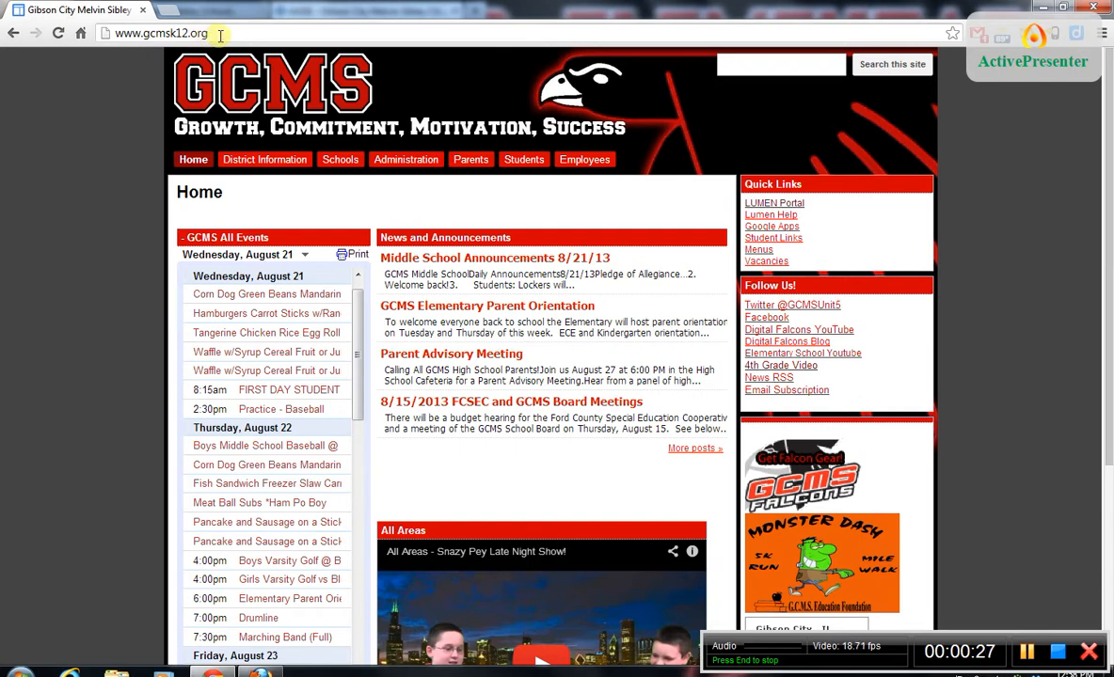
pyautogui.moveTo(639, 88)
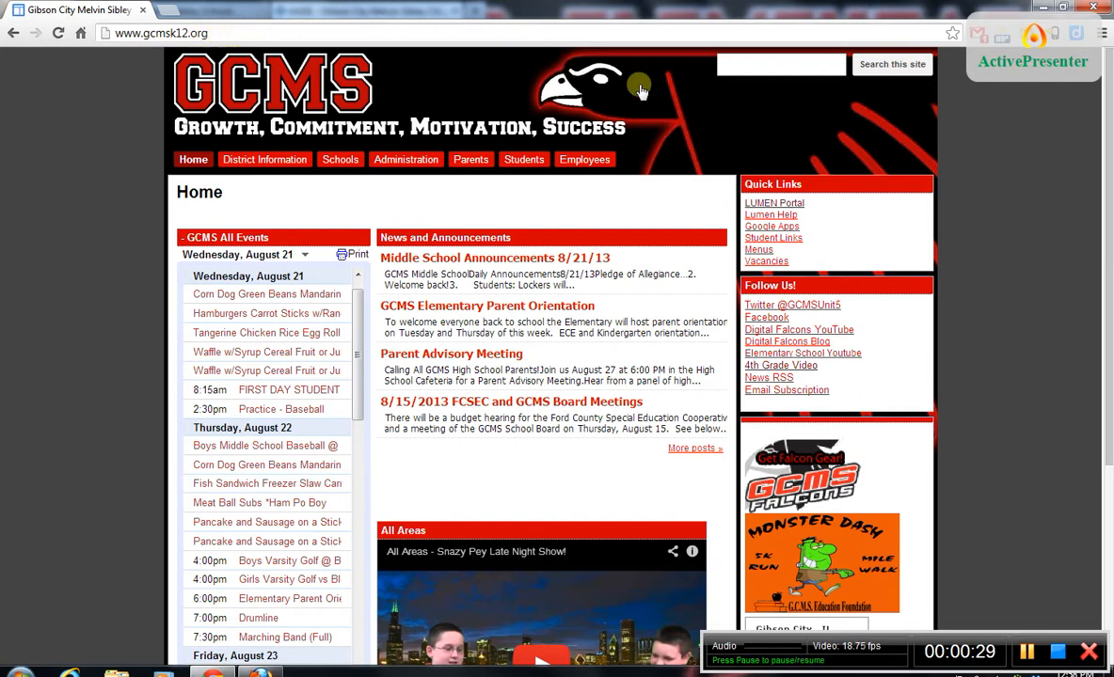
pyautogui.moveTo(814, 290)
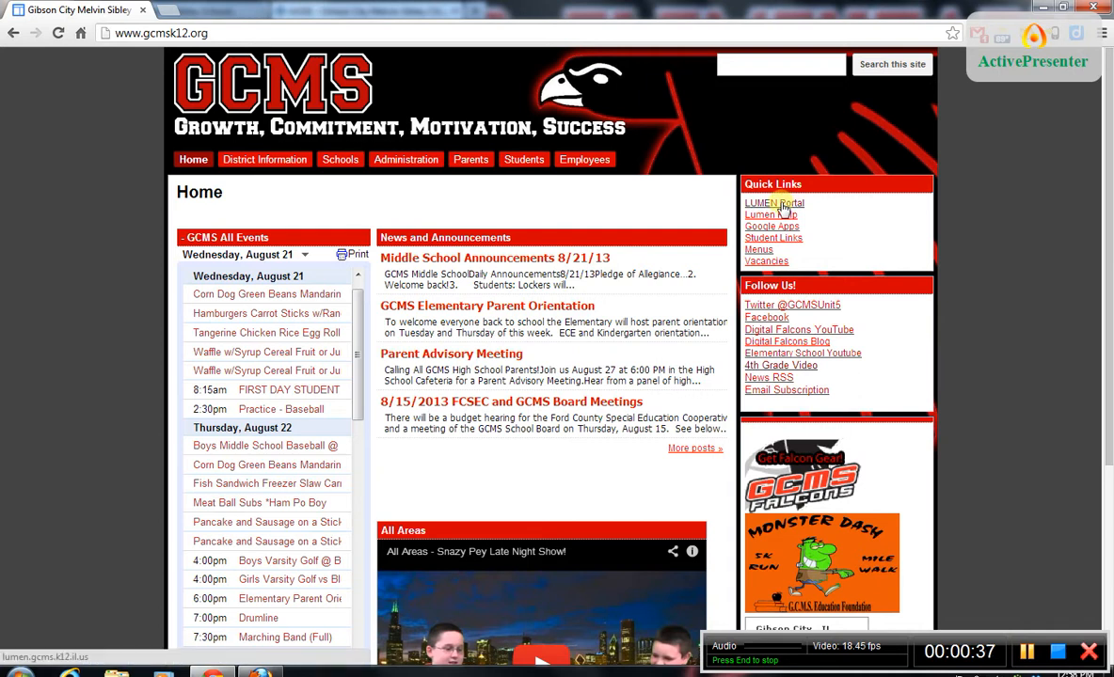
# Open the LUMEN Portal sign-in and enter location ID 4, the login and the password.
pyautogui.click(773, 203)
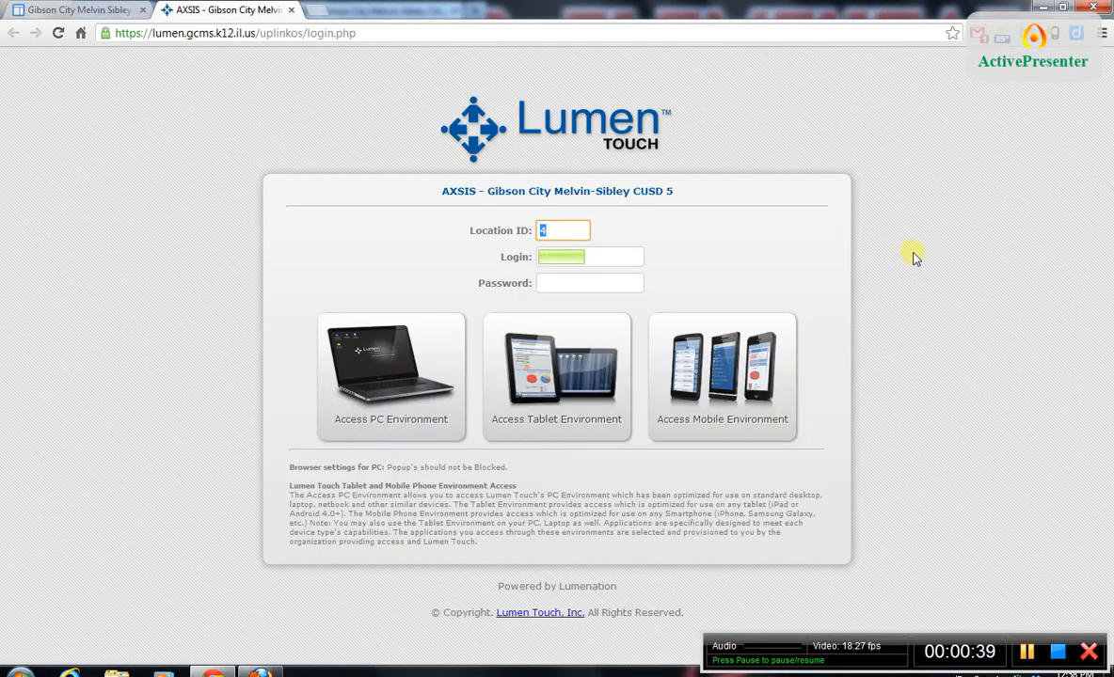
pyautogui.moveTo(903, 246)
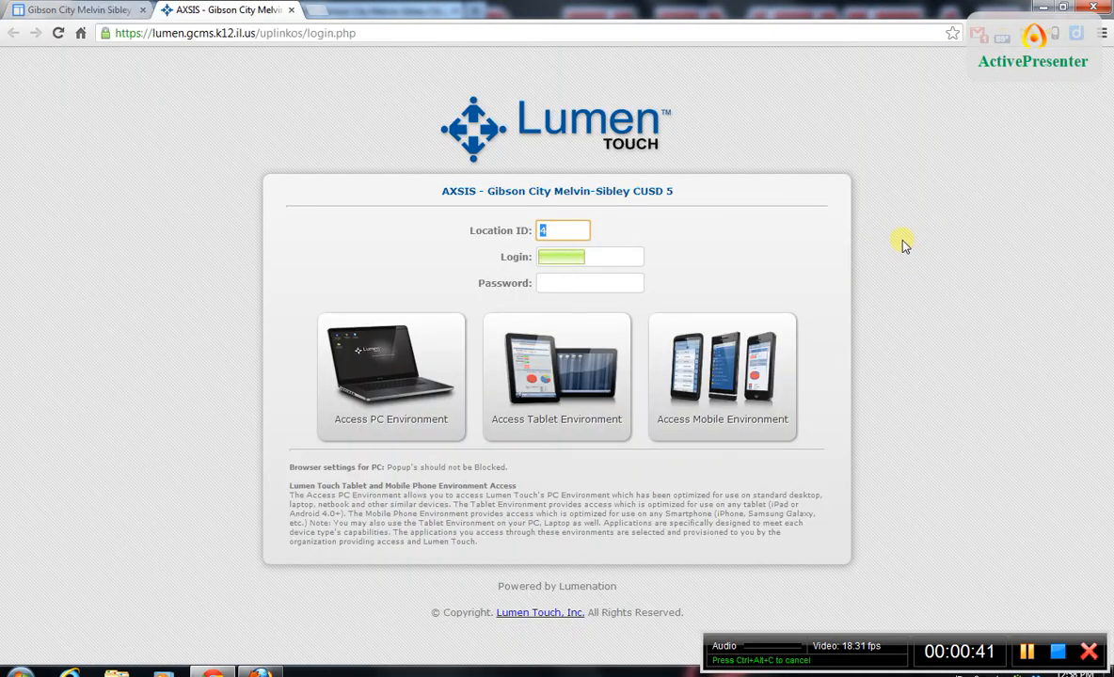
pyautogui.moveTo(895, 233)
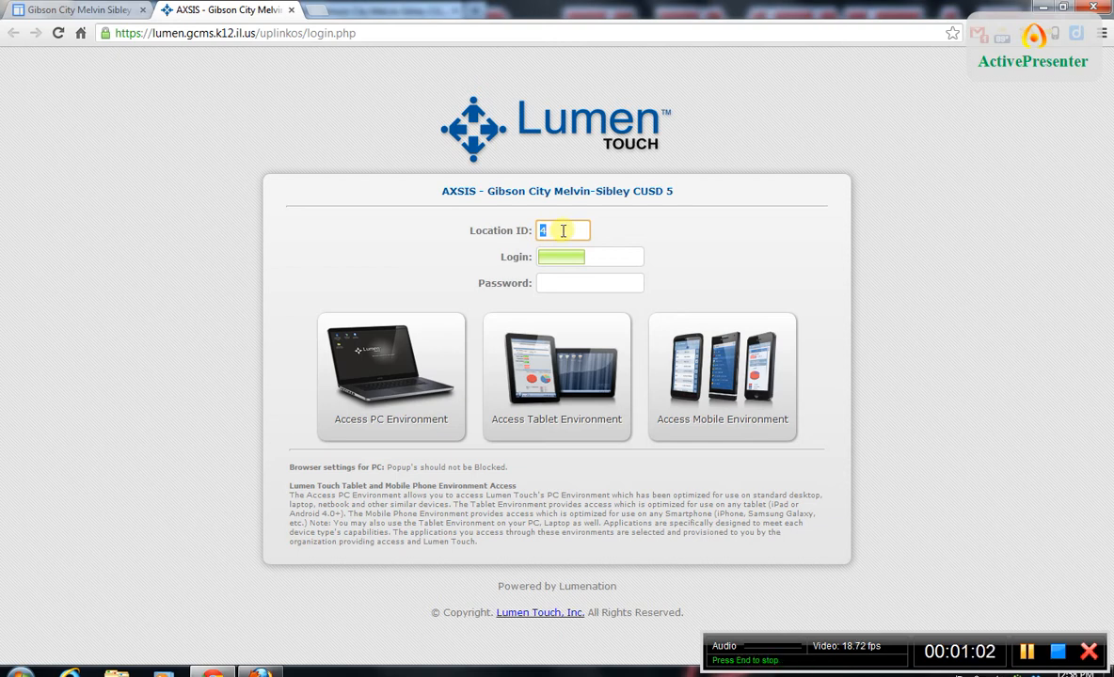
pyautogui.click(589, 257)
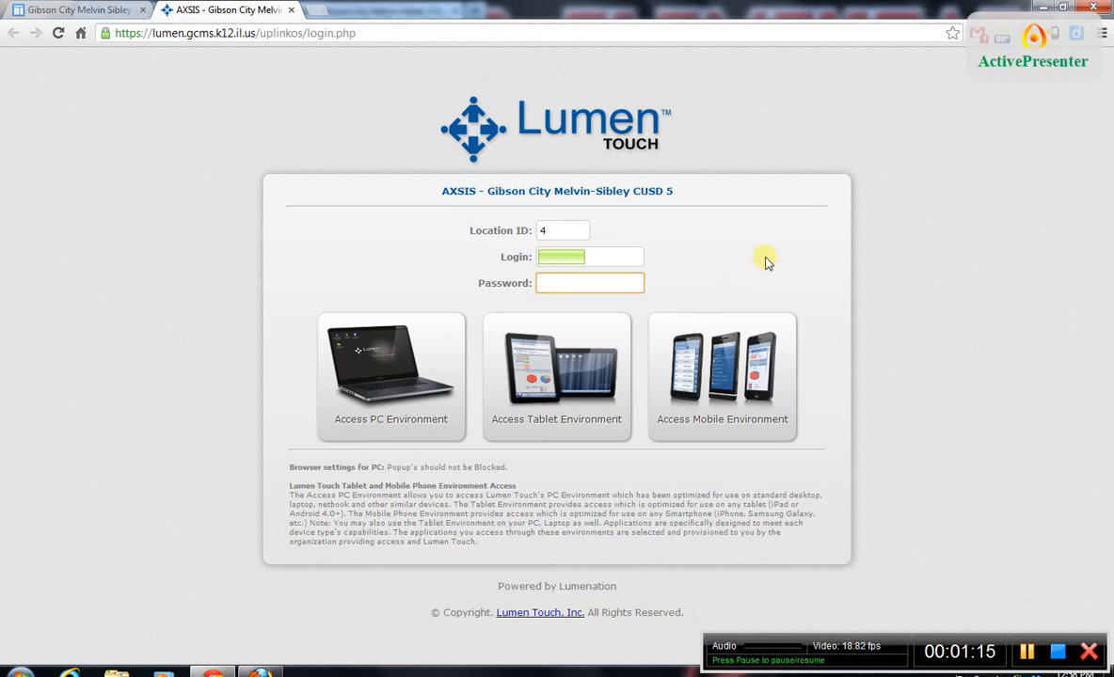
pyautogui.click(589, 282)
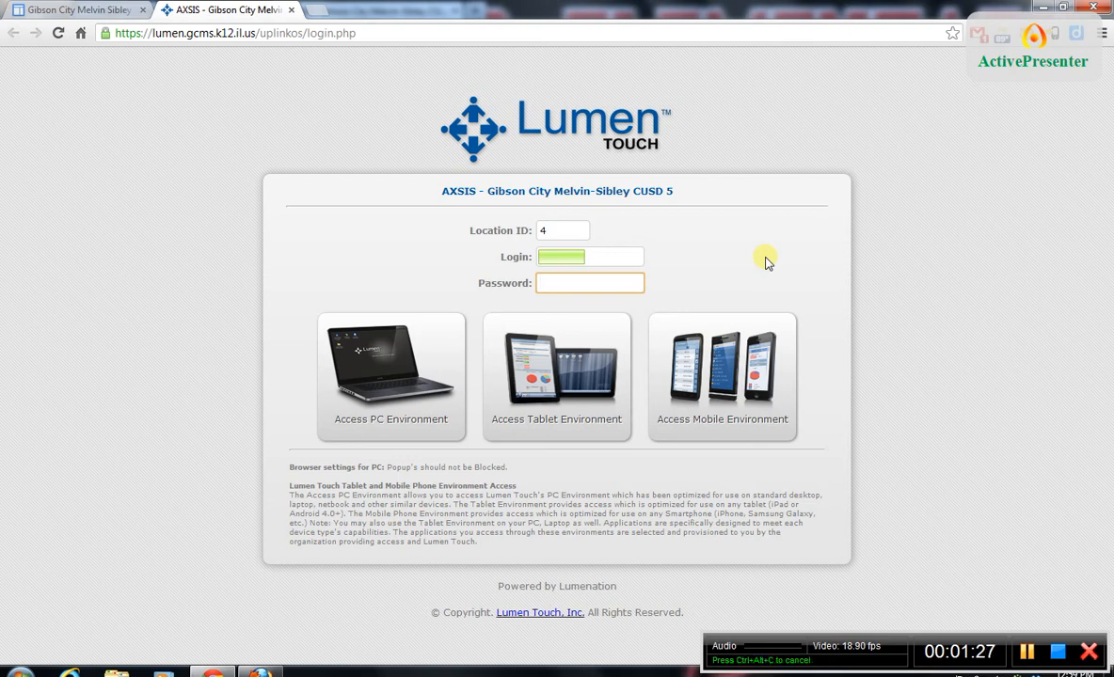
pyautogui.write('••')
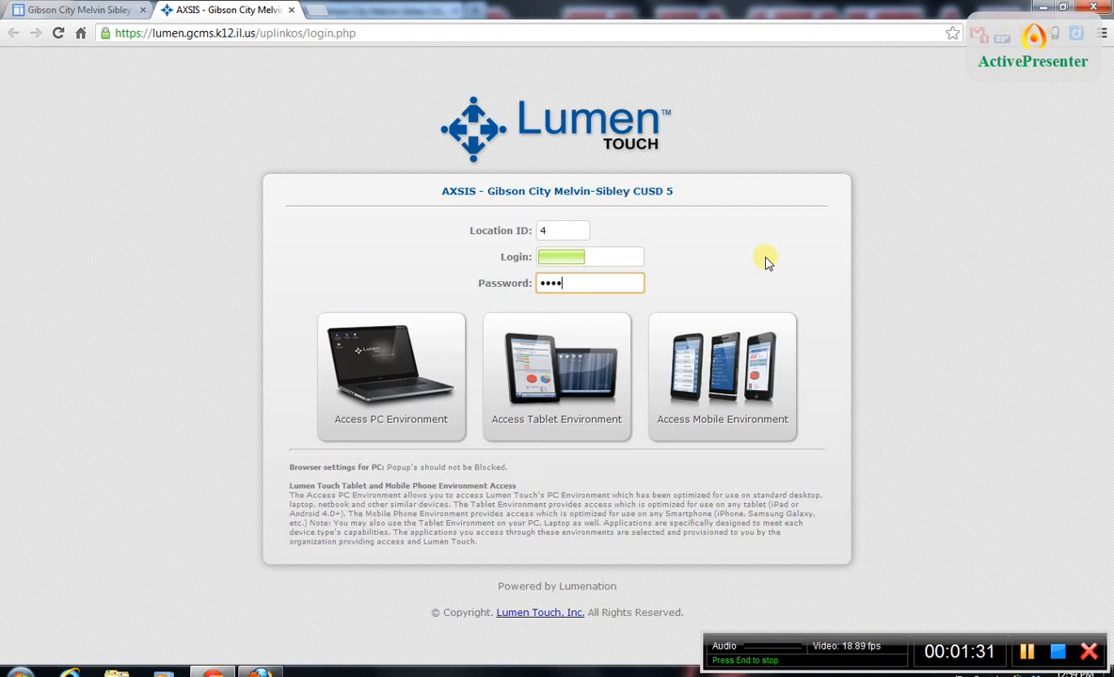
pyautogui.write('••')
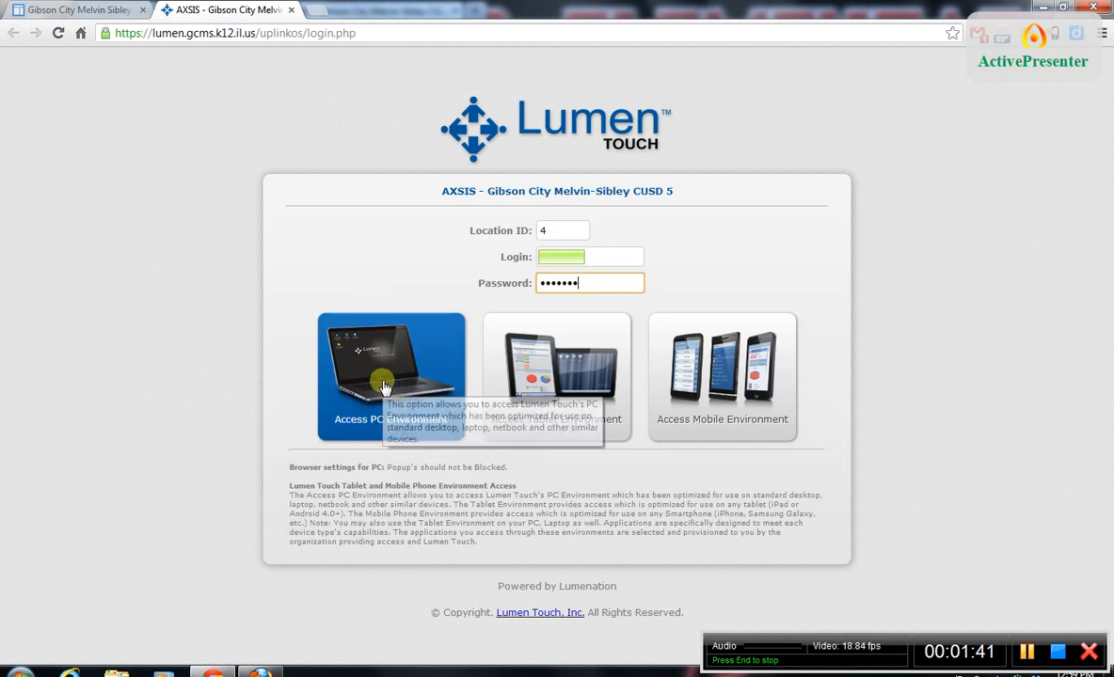
# Sign in through Access PC Environment and select the Parent Lumen Access desktop icon.
pyautogui.click(390, 376)
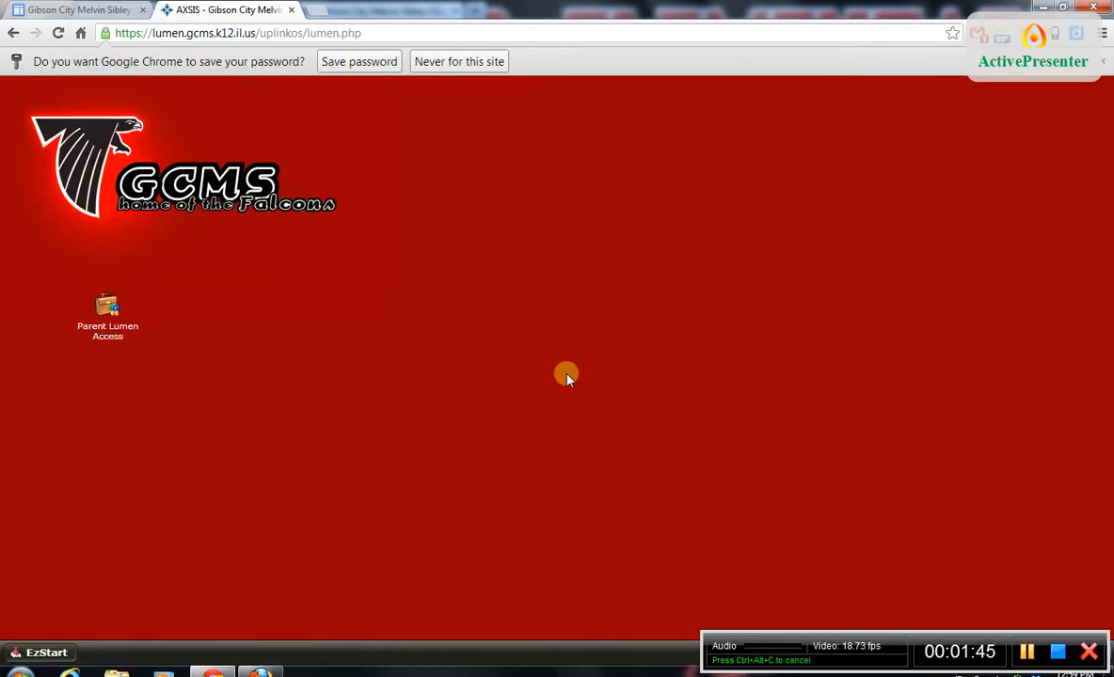
pyautogui.moveTo(673, 310)
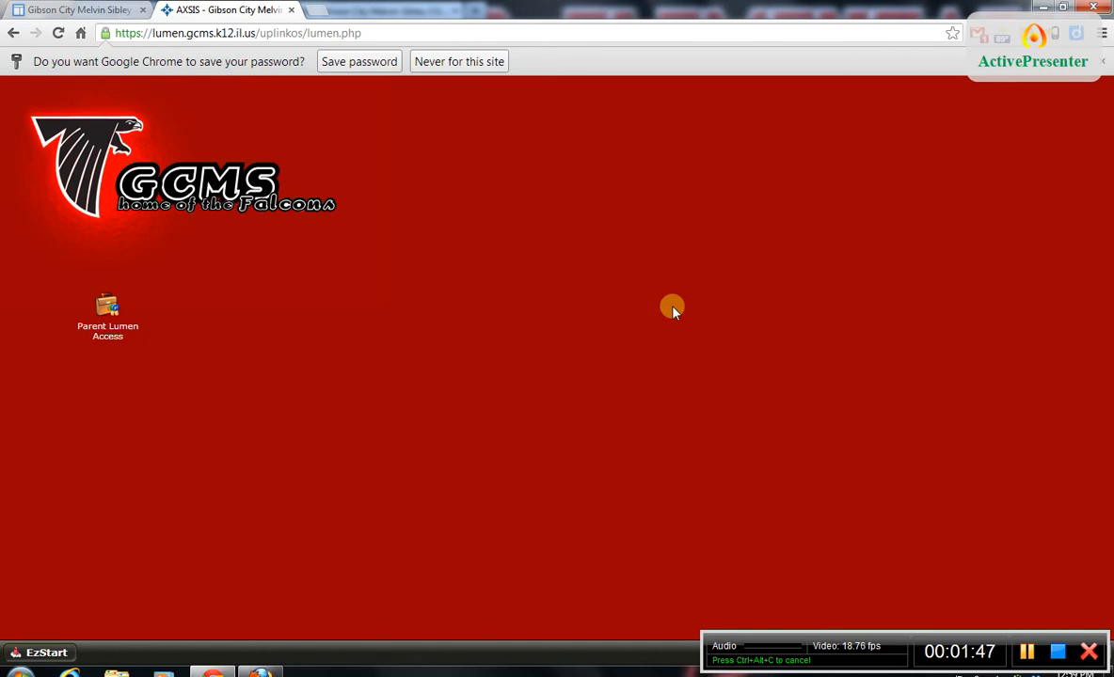
pyautogui.moveTo(704, 362)
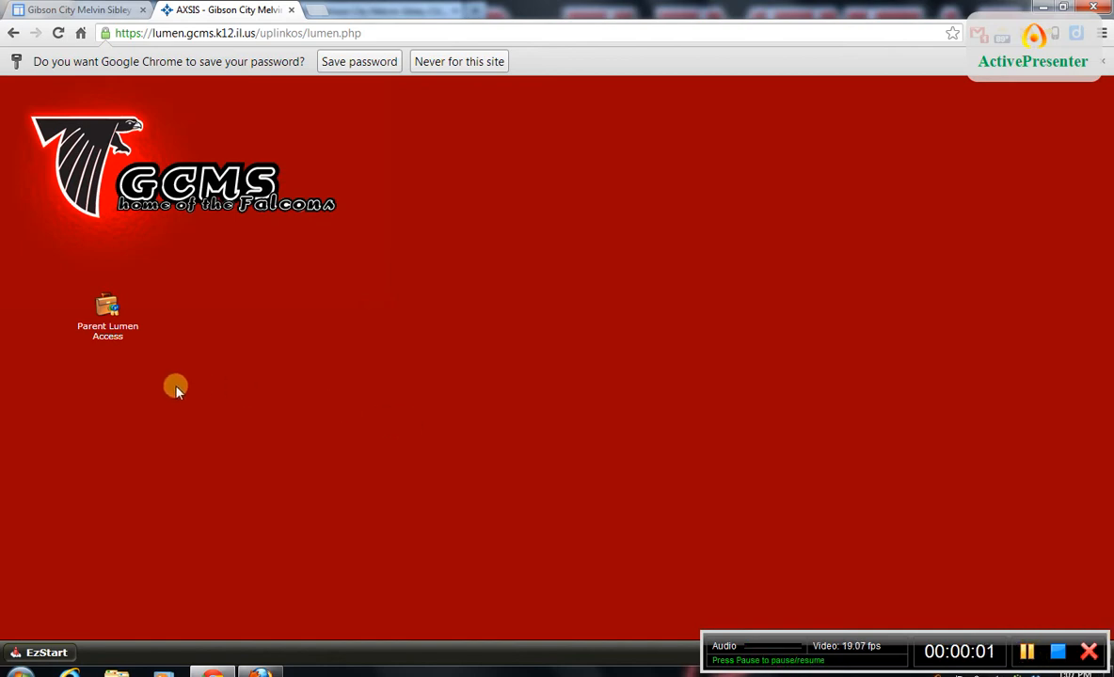
pyautogui.moveTo(110, 355)
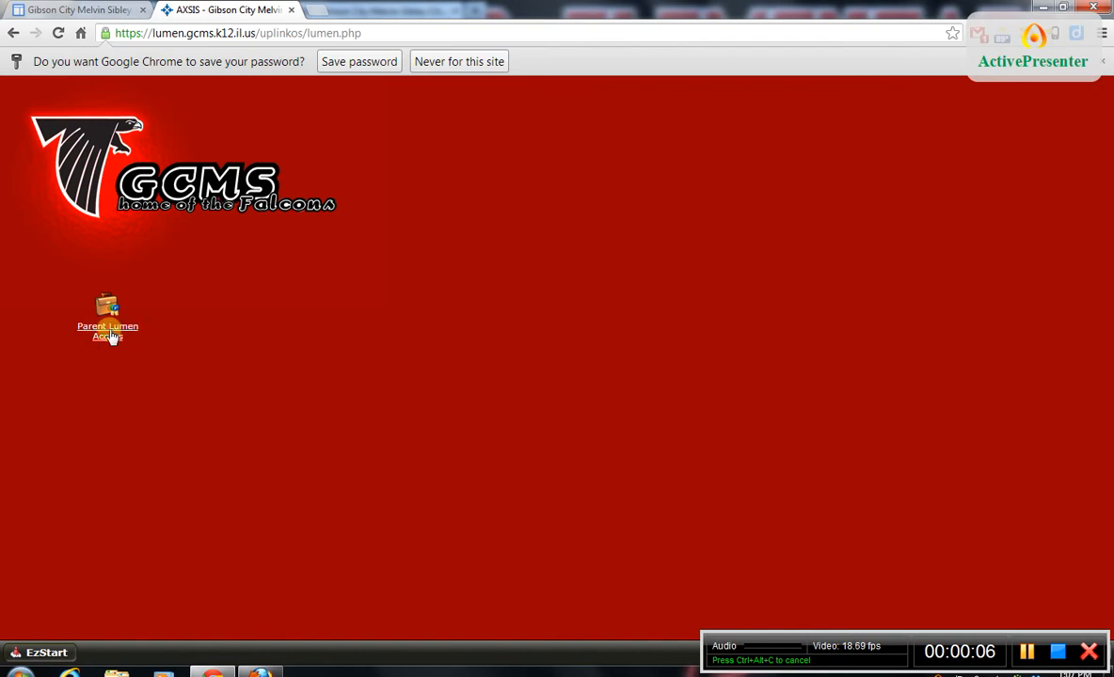
pyautogui.click(108, 307)
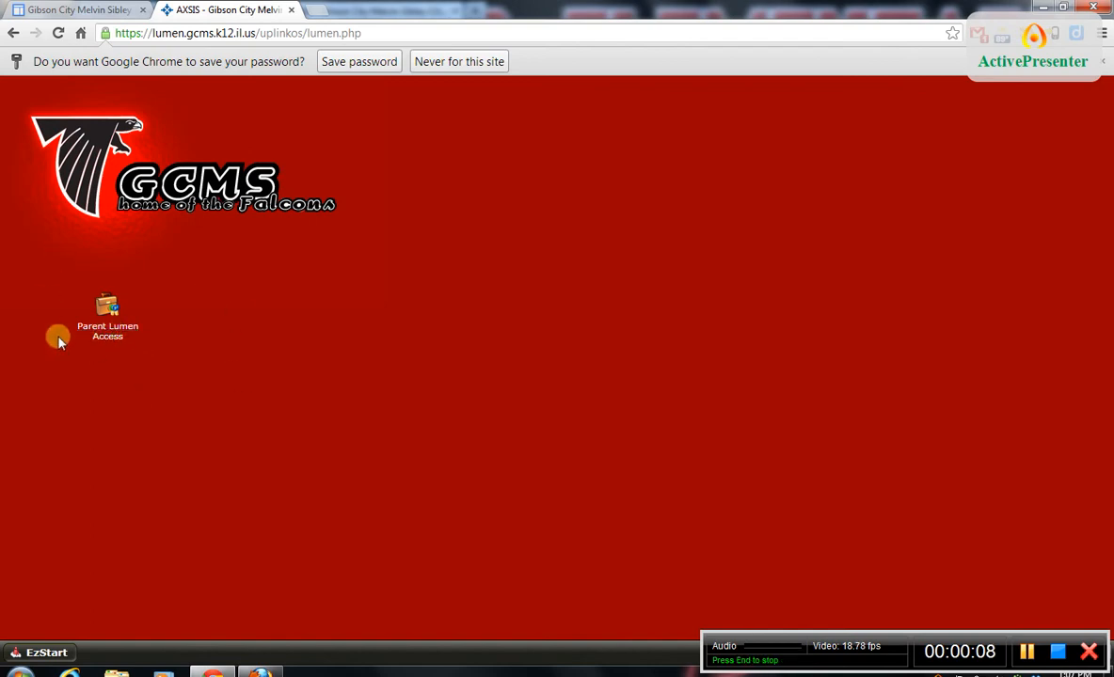
pyautogui.moveTo(94, 246)
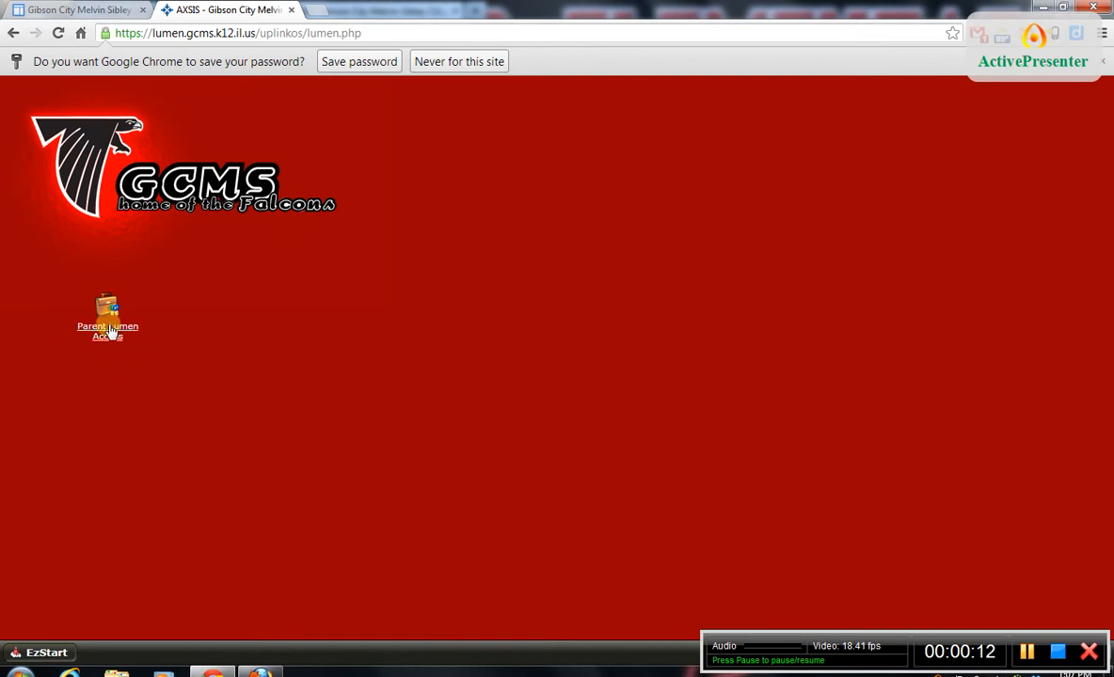
# Launch Parent Lumen Access and open the student's 'Not Completed' user access agreement.
pyautogui.doubleClick(108, 318)
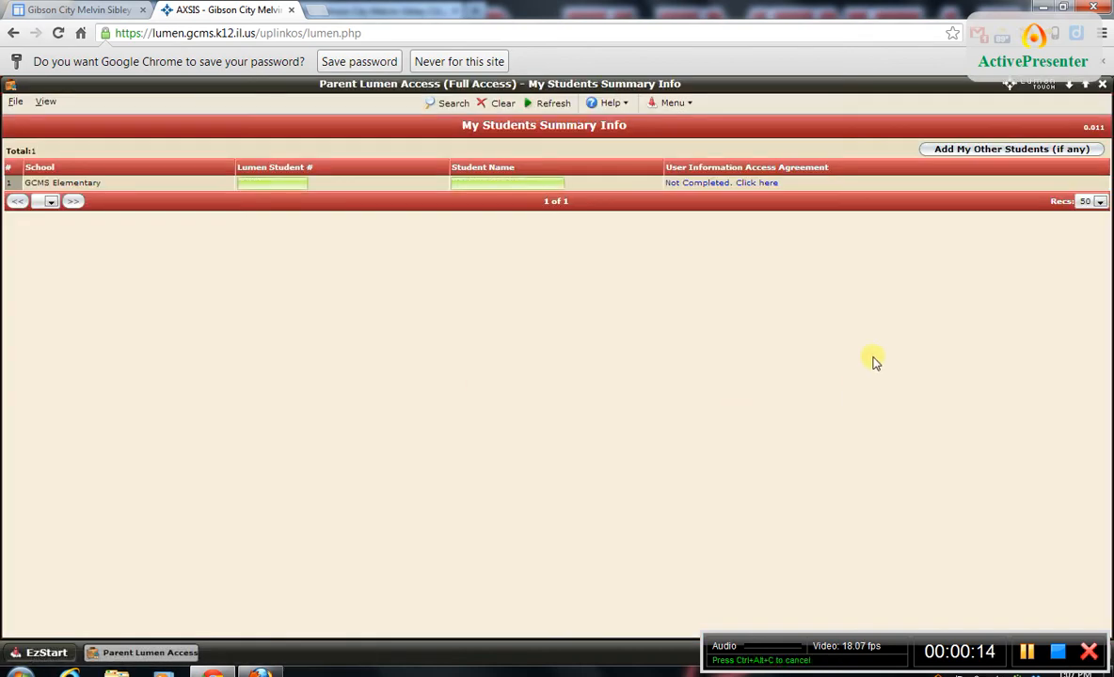
pyautogui.moveTo(682, 365)
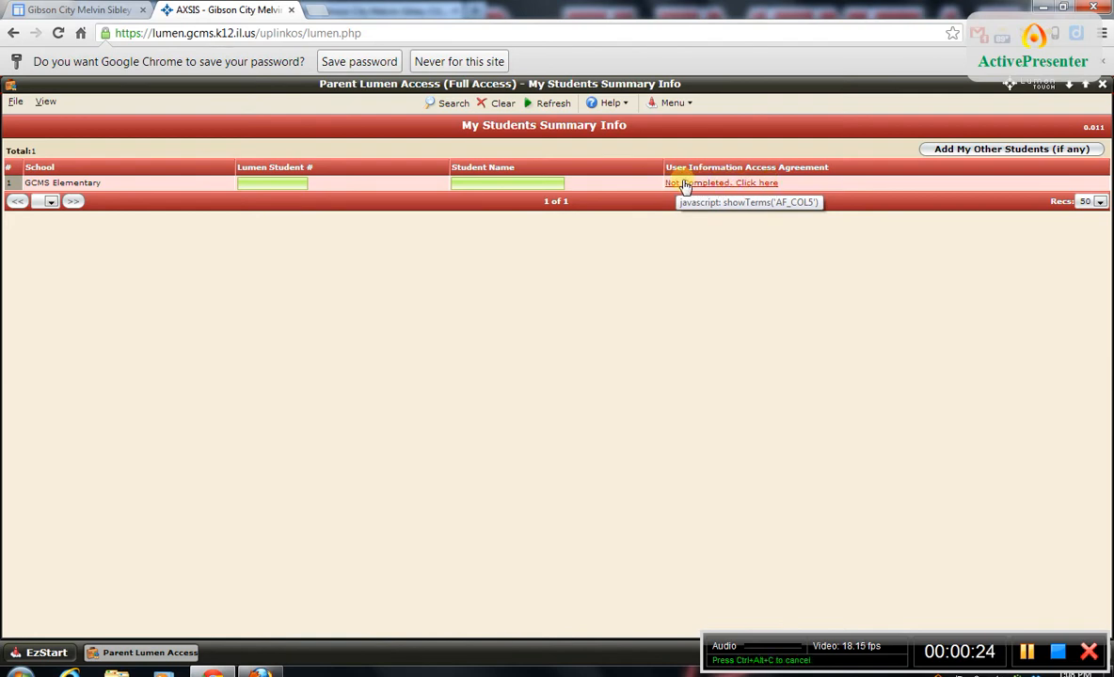
pyautogui.click(722, 183)
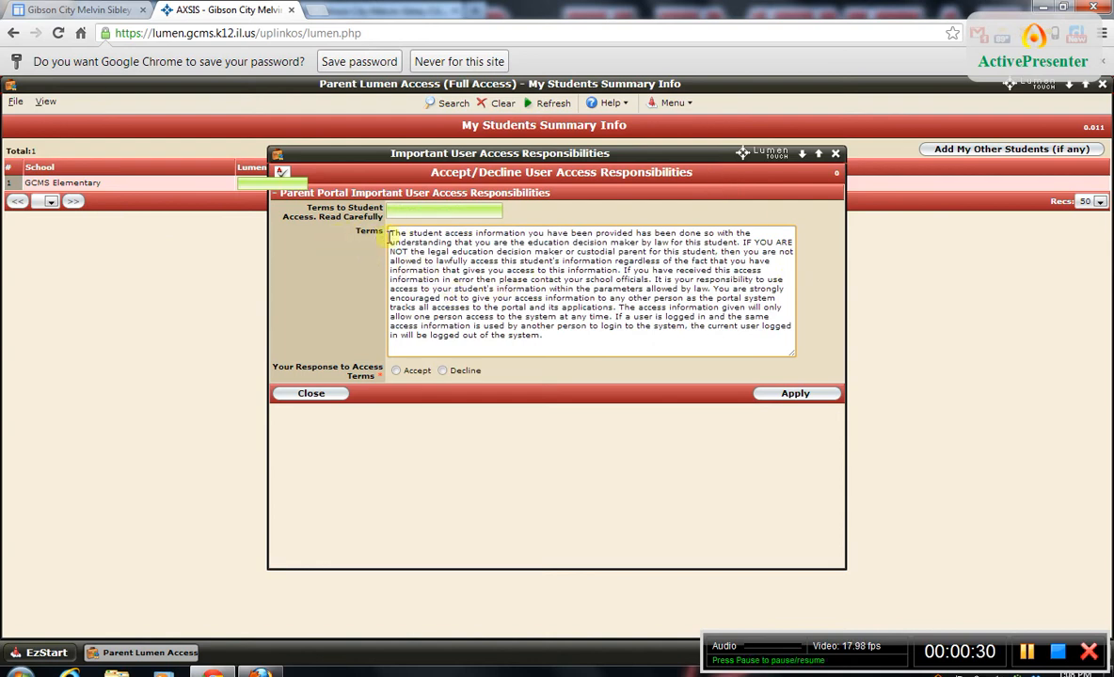
# Choose Accept under Your Response to Access Terms and apply it.
pyautogui.click(396, 370)
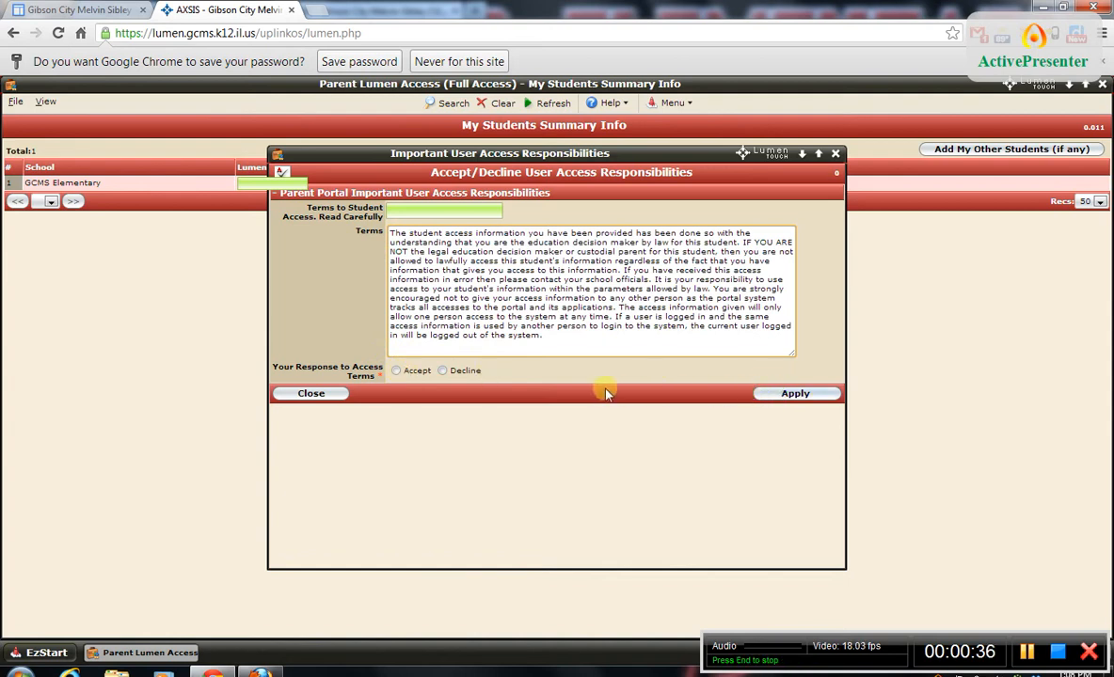
pyautogui.moveTo(595, 381)
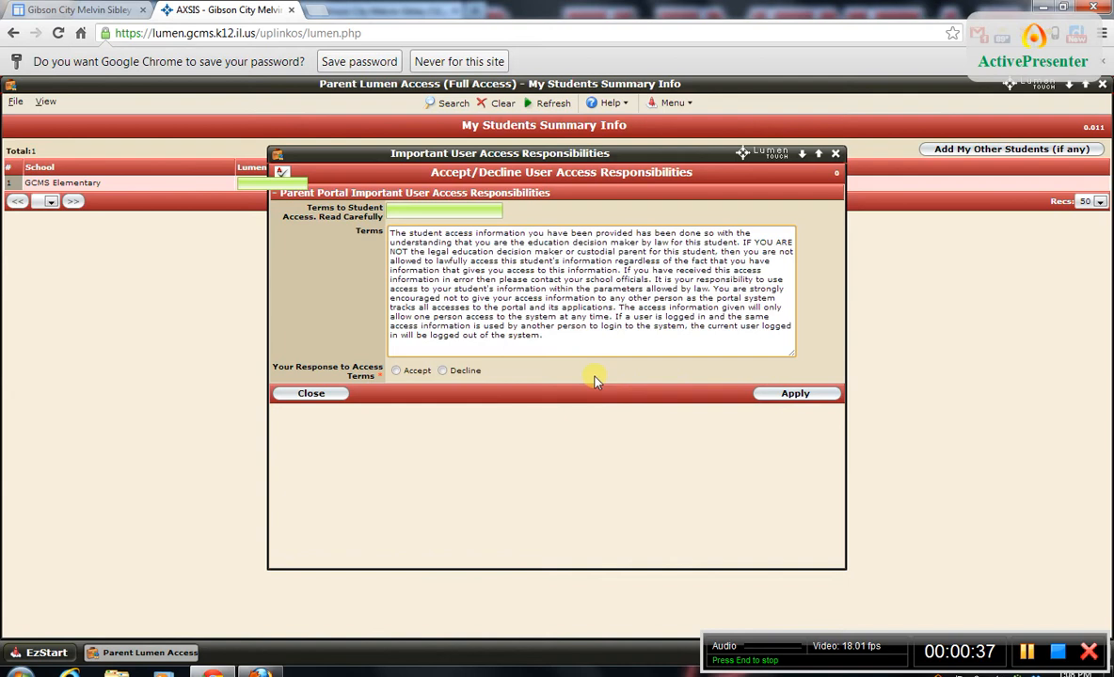
pyautogui.click(396, 370)
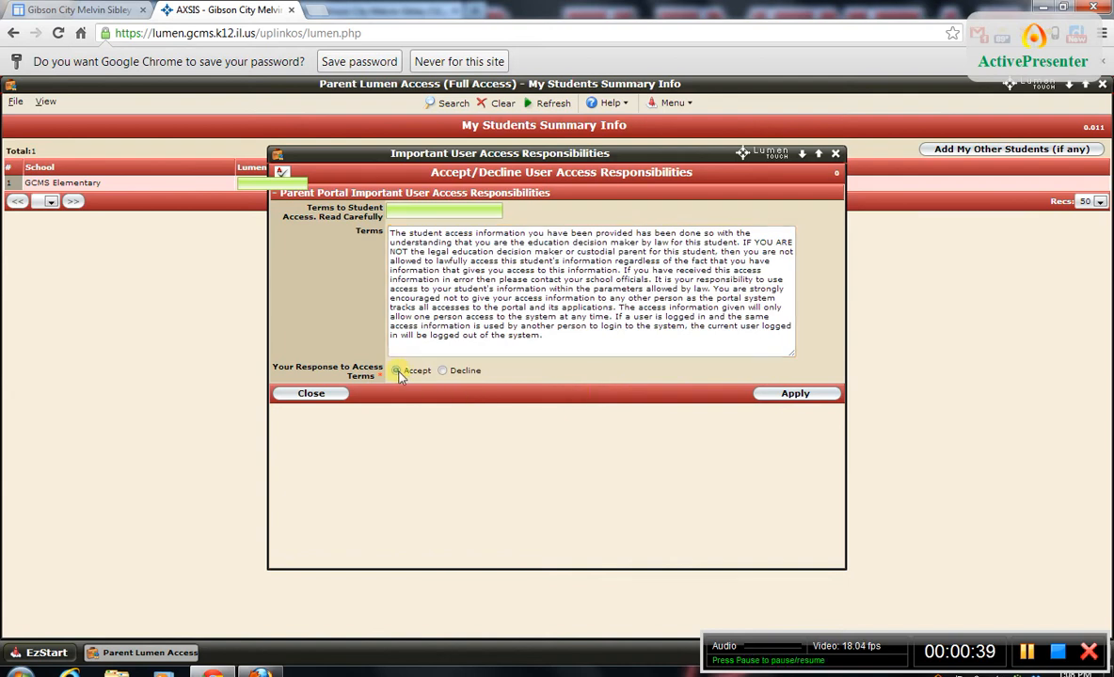
pyautogui.click(794, 393)
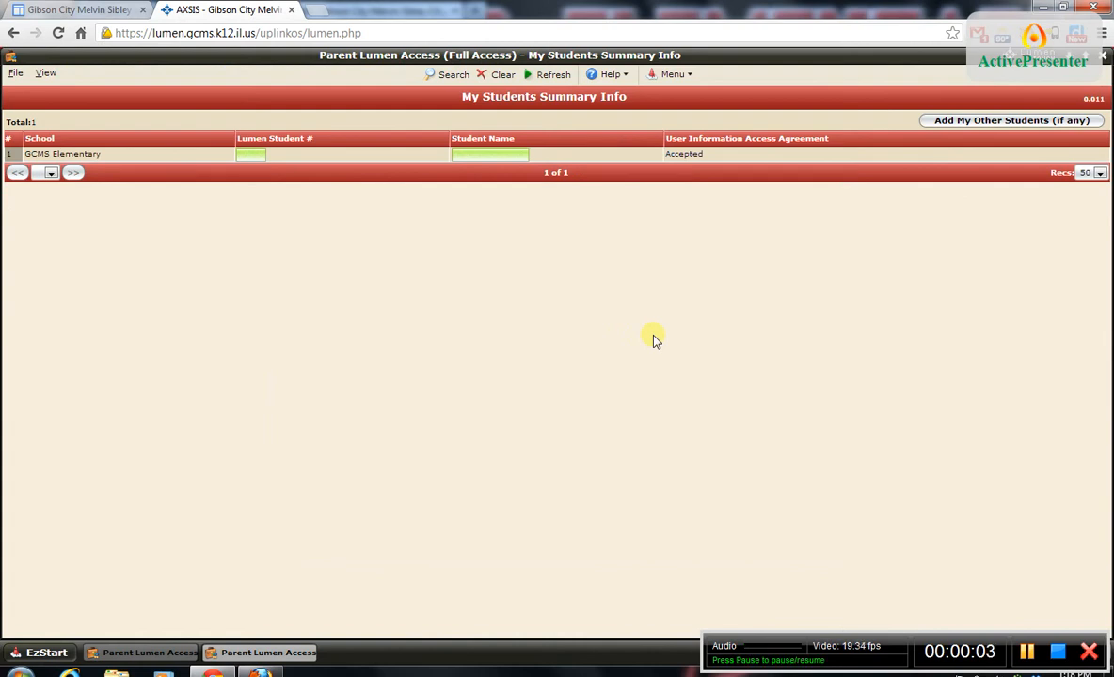
pyautogui.moveTo(331, 160)
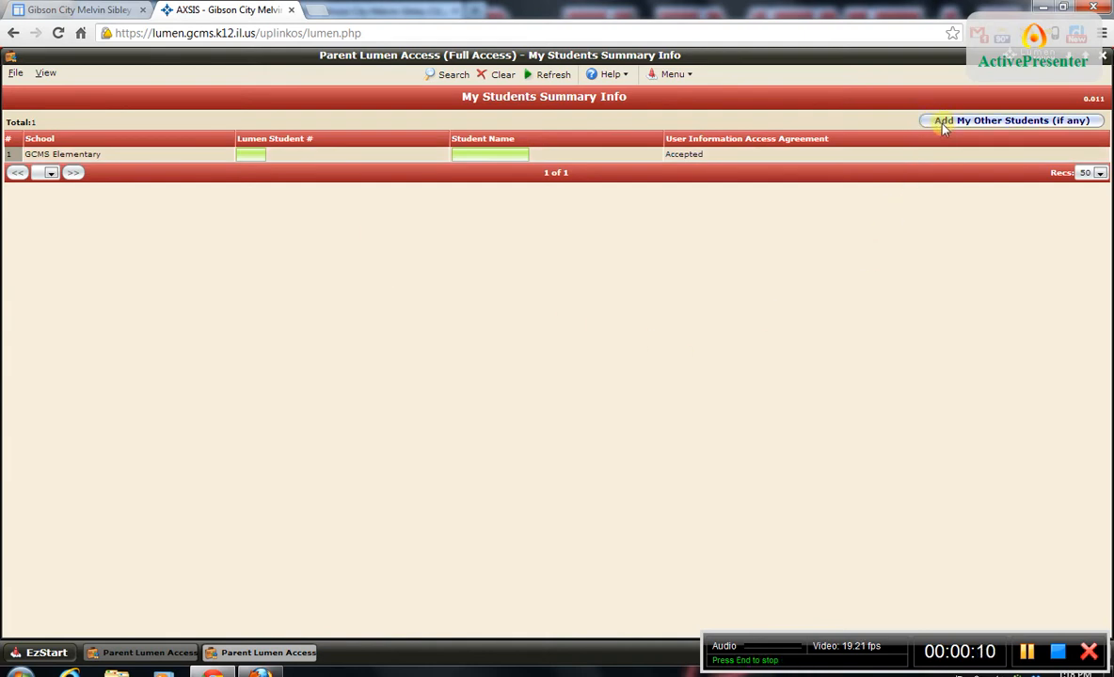
pyautogui.moveTo(1002, 130)
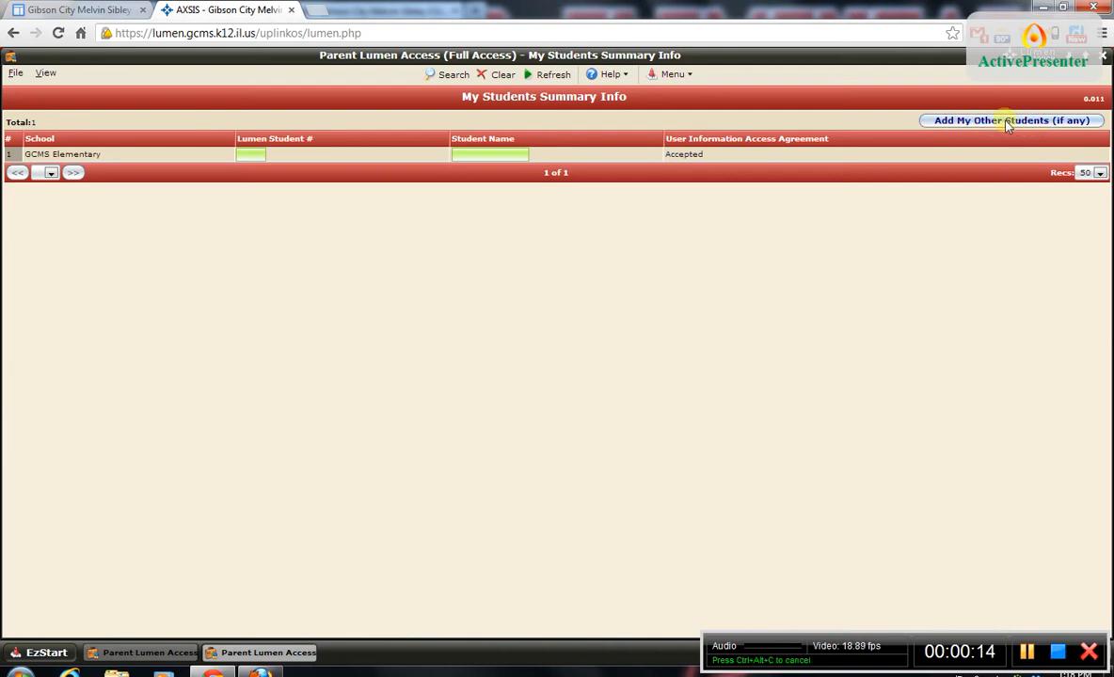
# Visit the add-another-student form, ending on the My Students Summary list with one accepted student.
pyautogui.click(1010, 120)
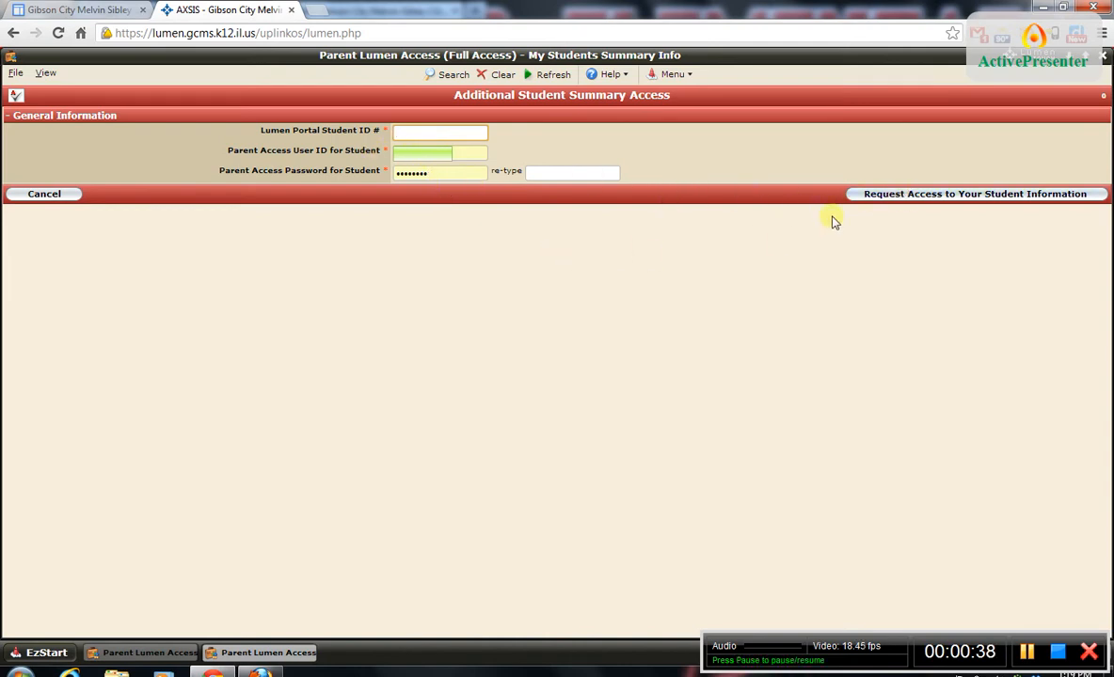
pyautogui.moveTo(359, 316)
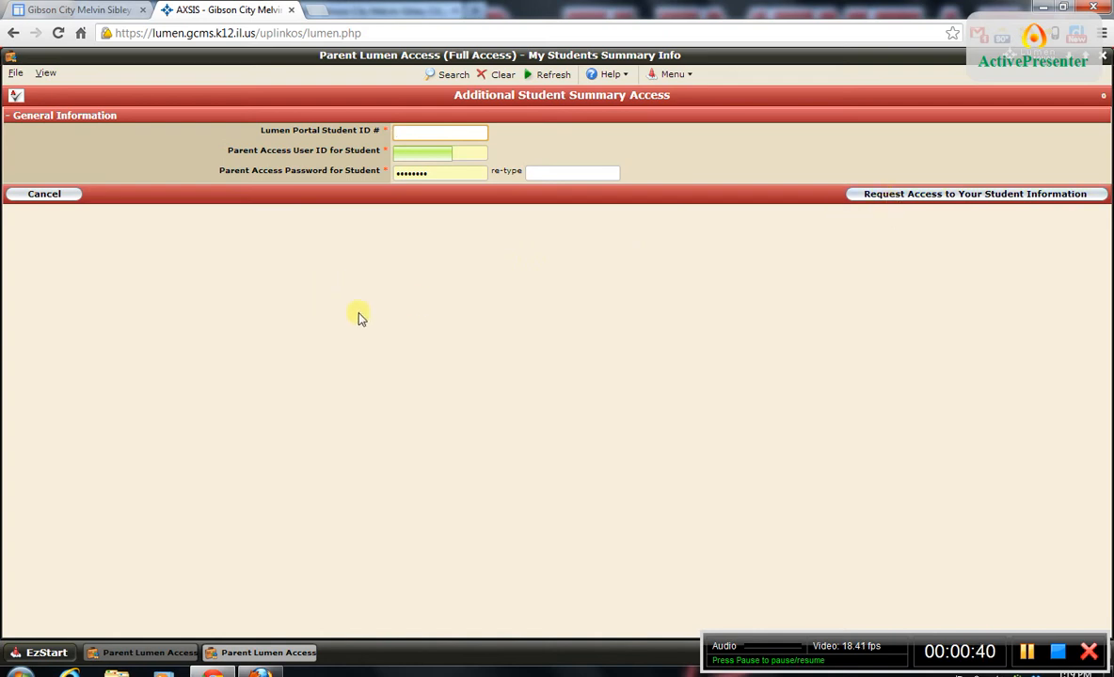
pyautogui.moveTo(715, 252)
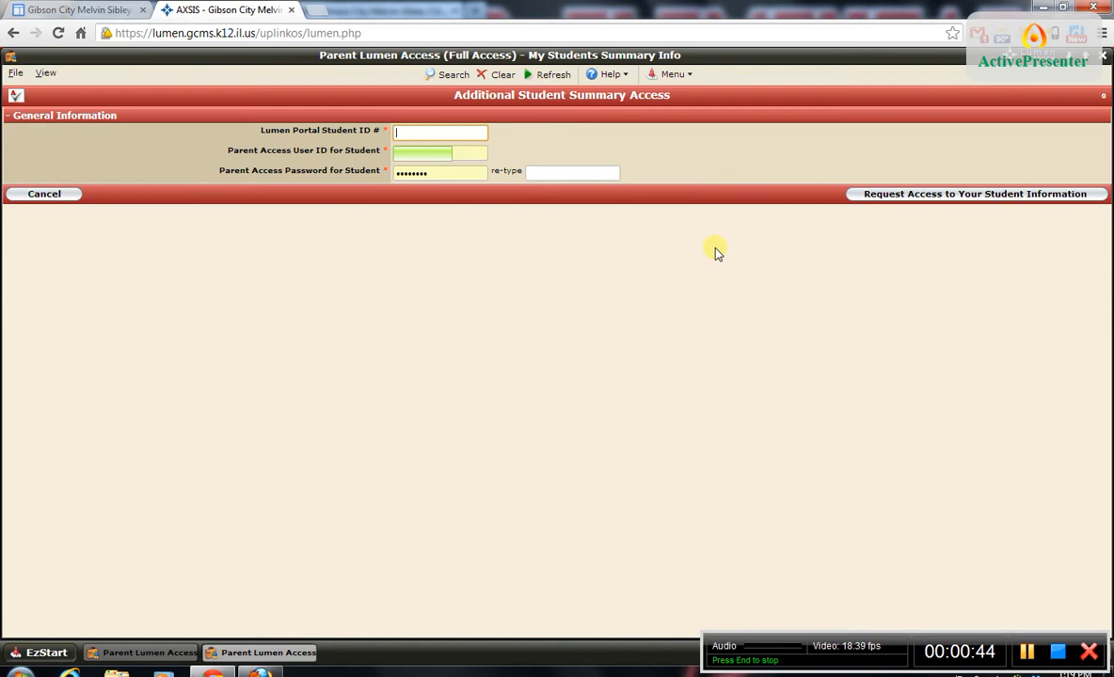
pyautogui.click(974, 193)
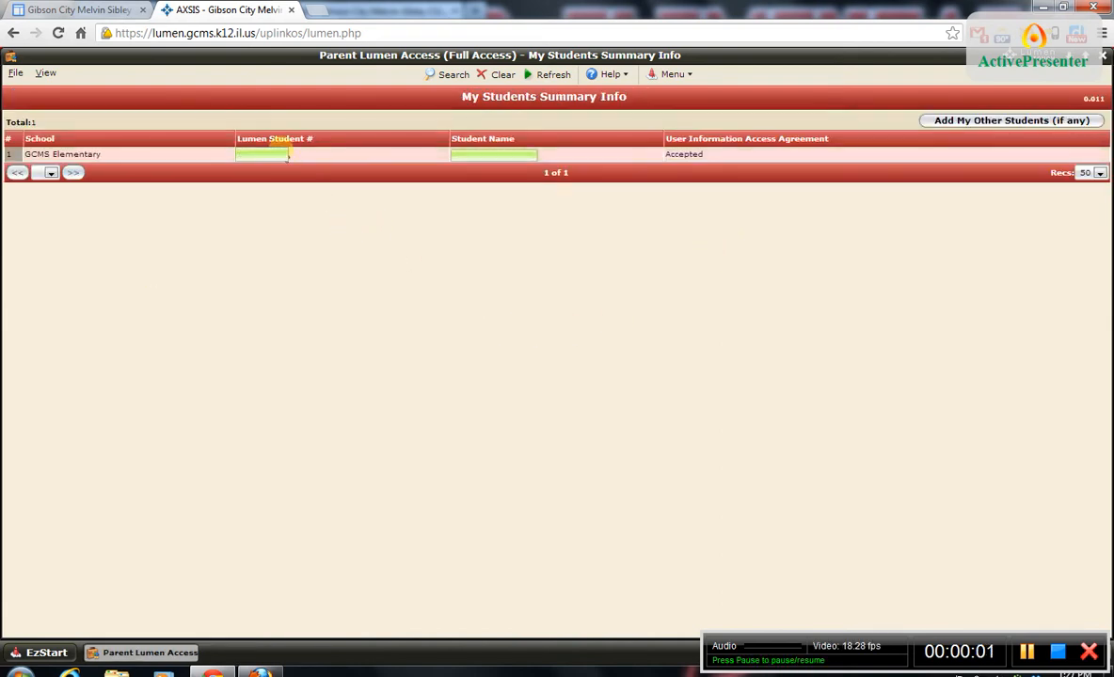
# Open the GCMS Elementary student's overview via the Lumen Student # link.
pyautogui.click(263, 153)
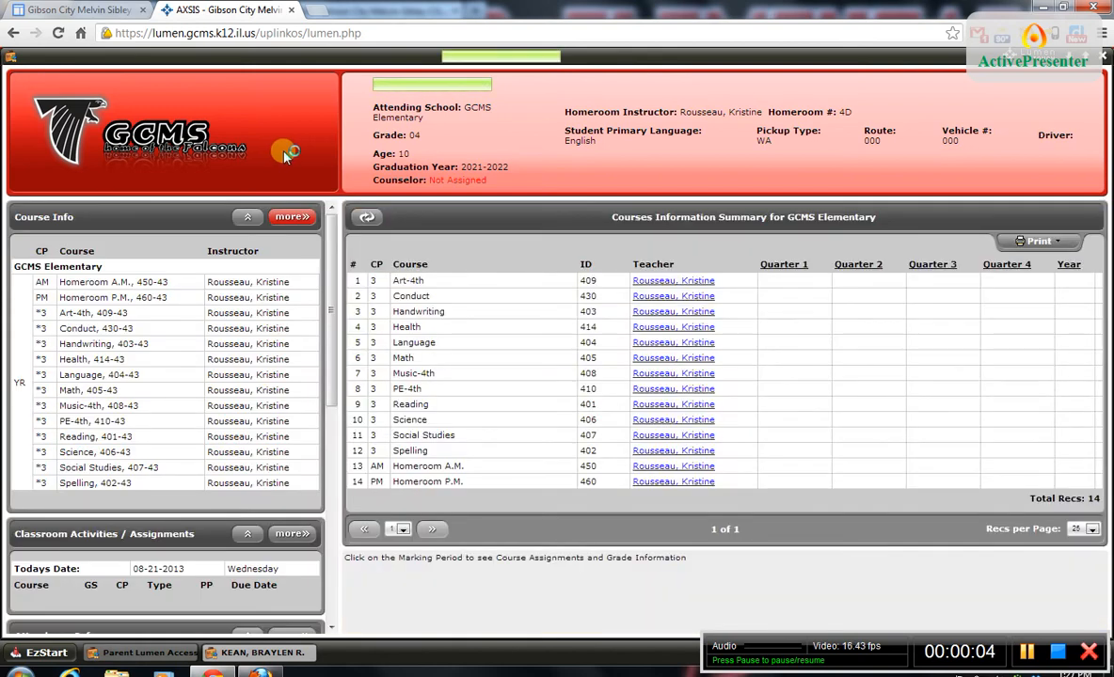
pyautogui.moveTo(186, 214)
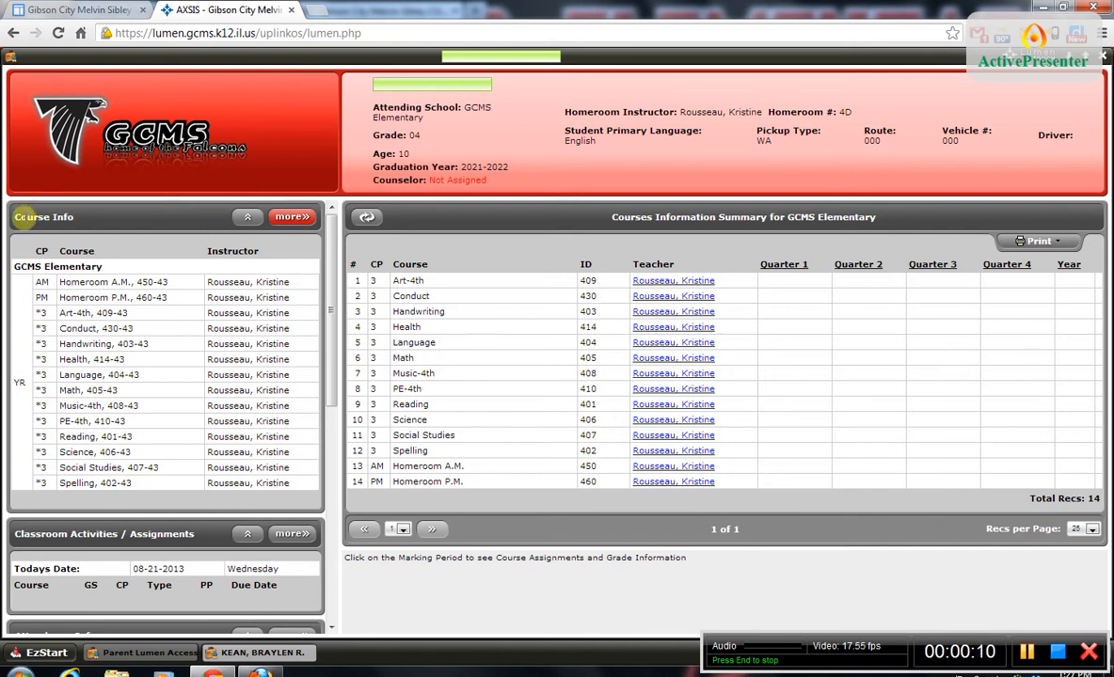
pyautogui.moveTo(93, 233)
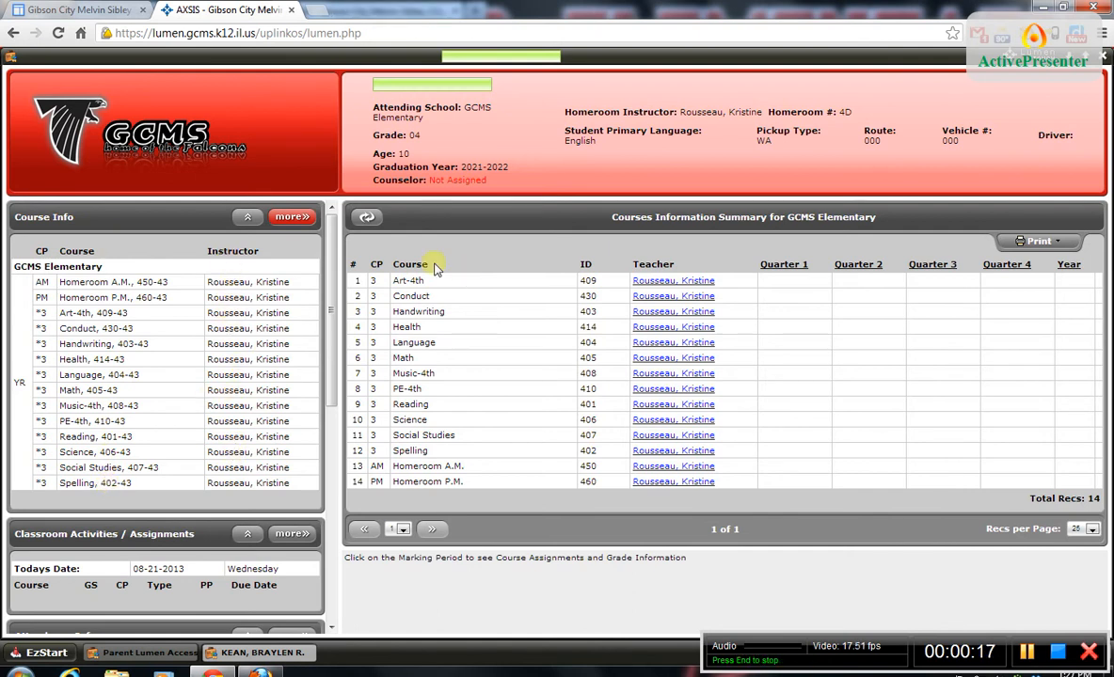
pyautogui.moveTo(535, 208)
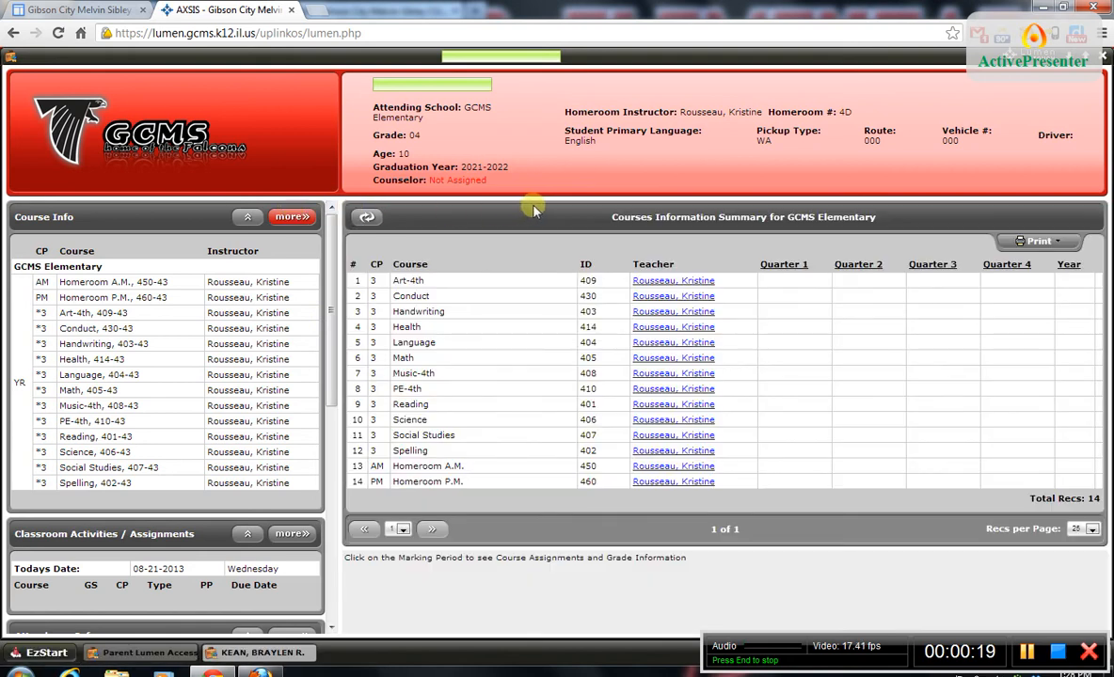
pyautogui.moveTo(894, 497)
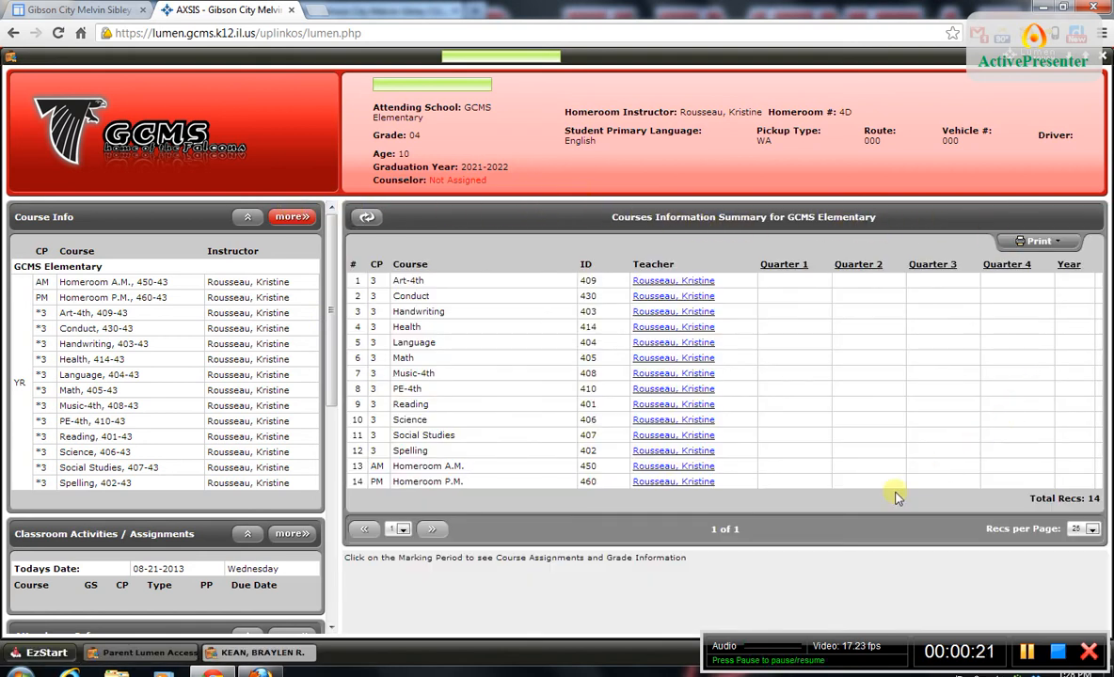
pyautogui.moveTo(806, 367)
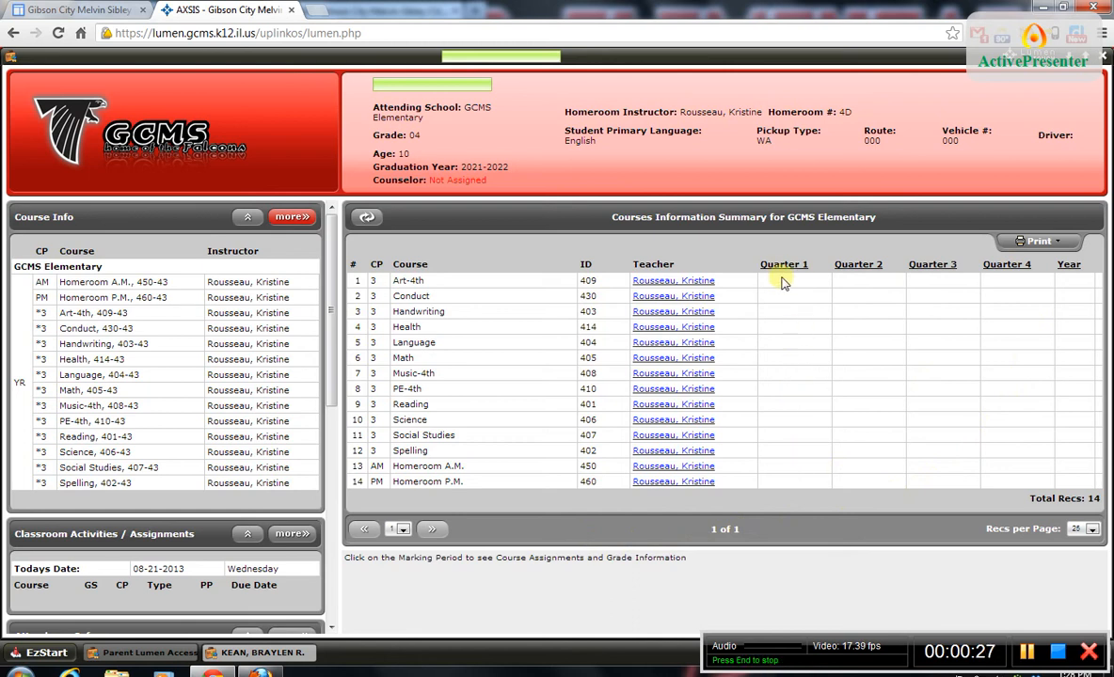
pyautogui.moveTo(673, 281)
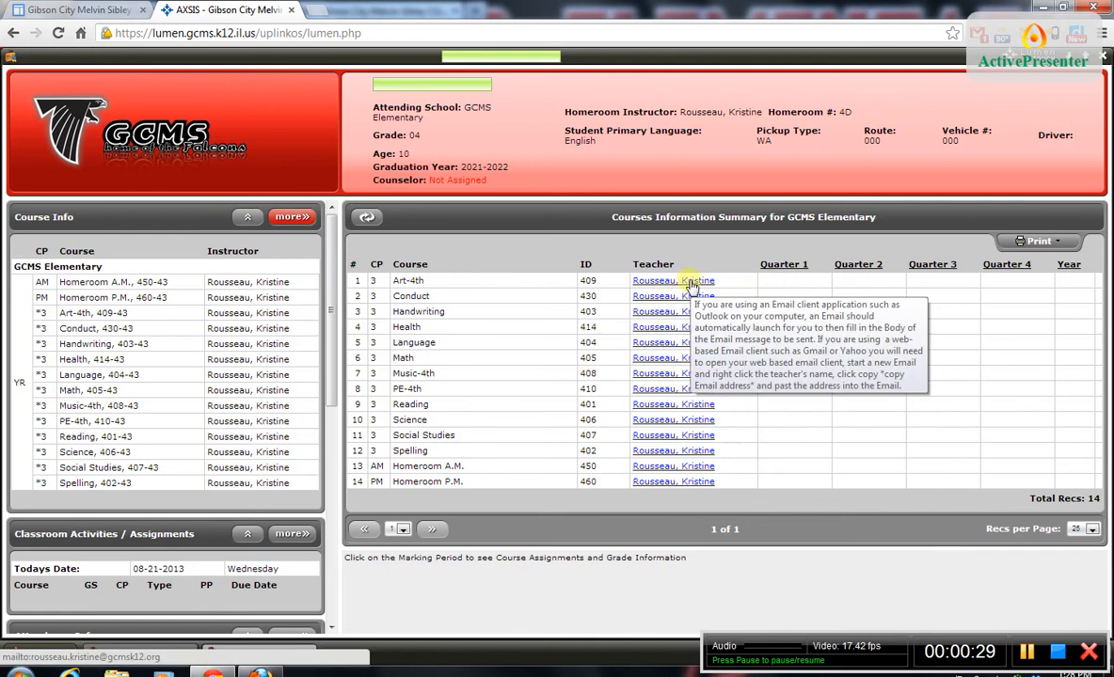
pyautogui.moveTo(659, 281)
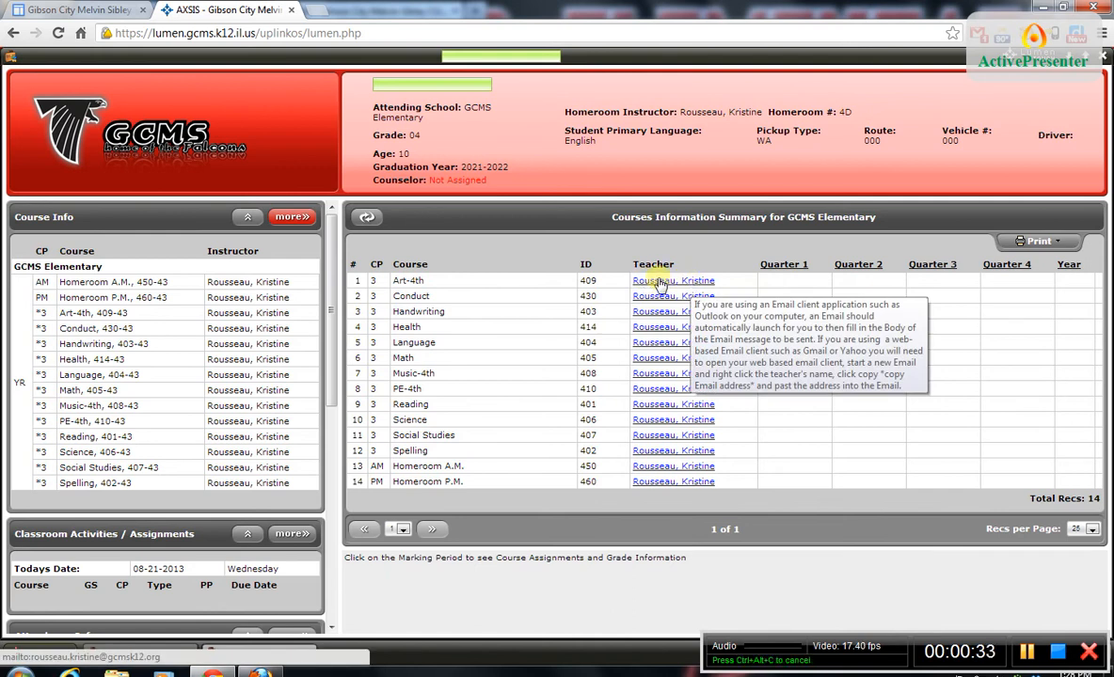
# Copy the Art-4th teacher's email address from the name link's context menu.
pyautogui.rightClick(660, 280)
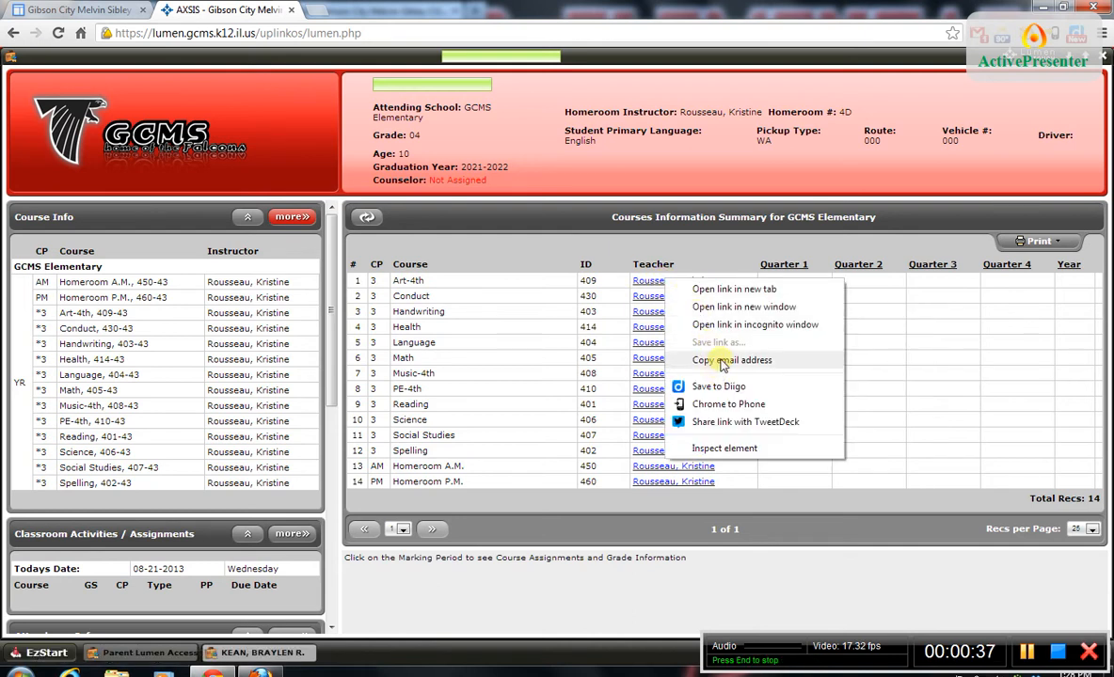
pyautogui.click(729, 342)
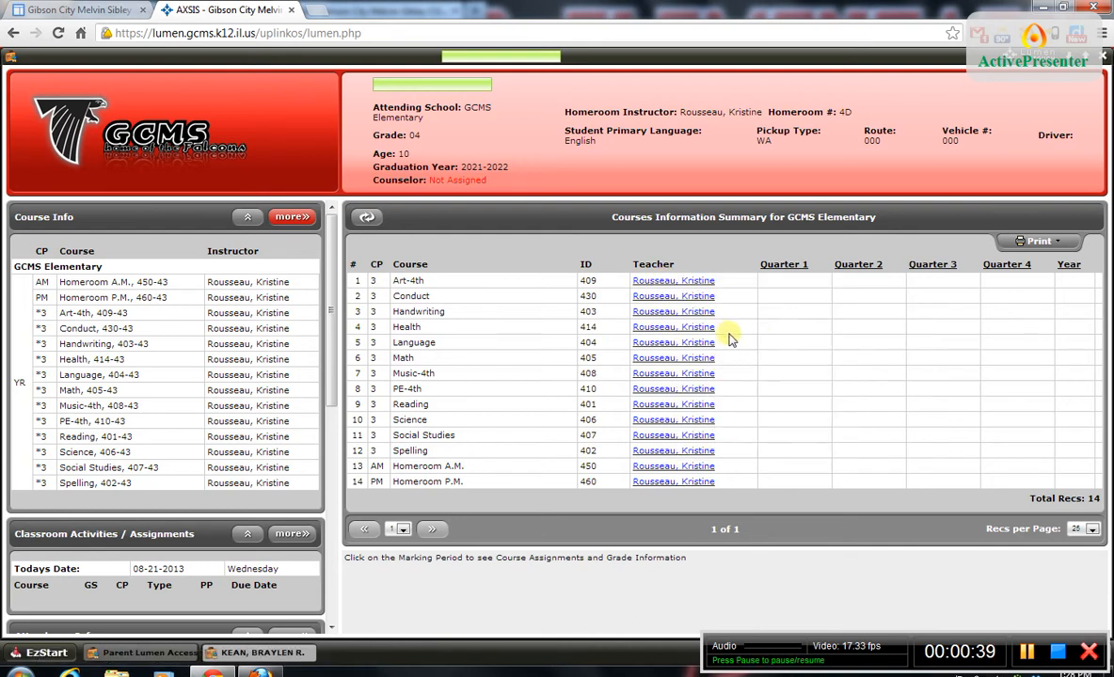
pyautogui.moveTo(731, 326)
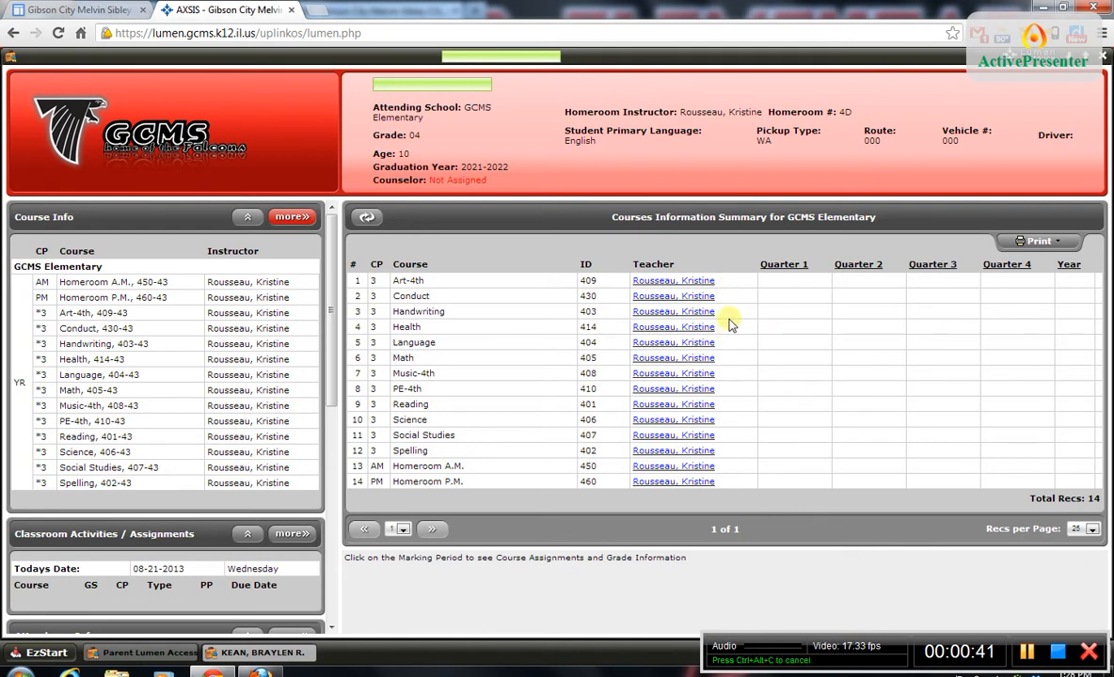
pyautogui.moveTo(734, 285)
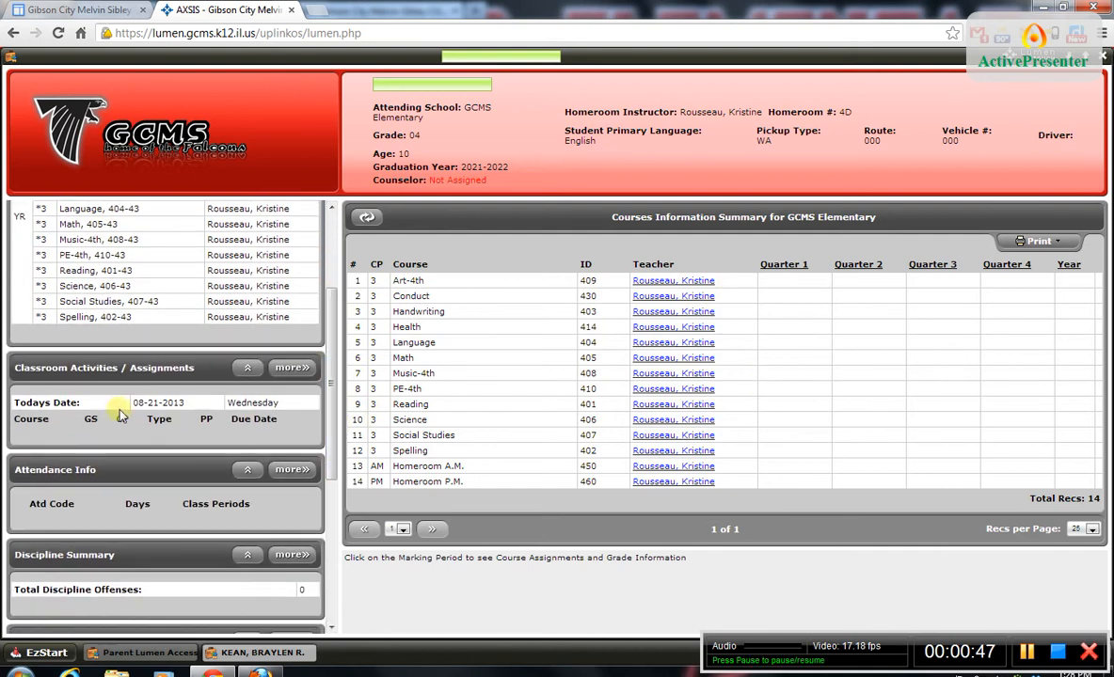
pyautogui.moveTo(304, 400)
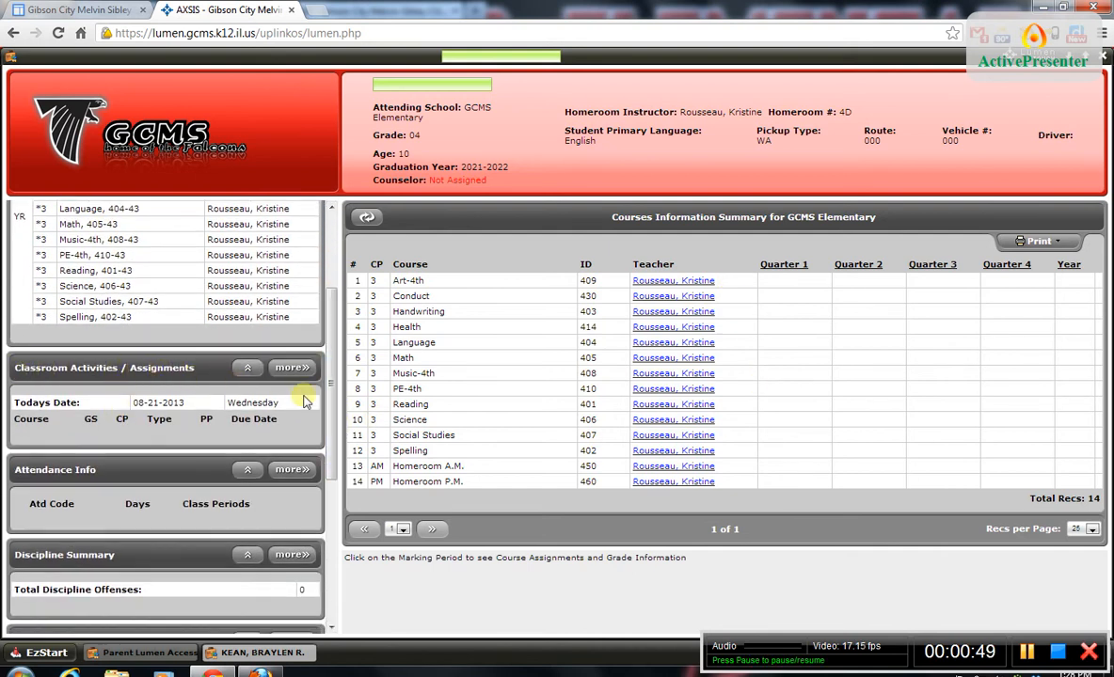
# Open the full Classroom Activities / Assignments view for 08-21 to 08-28-2013.
pyautogui.click(292, 367)
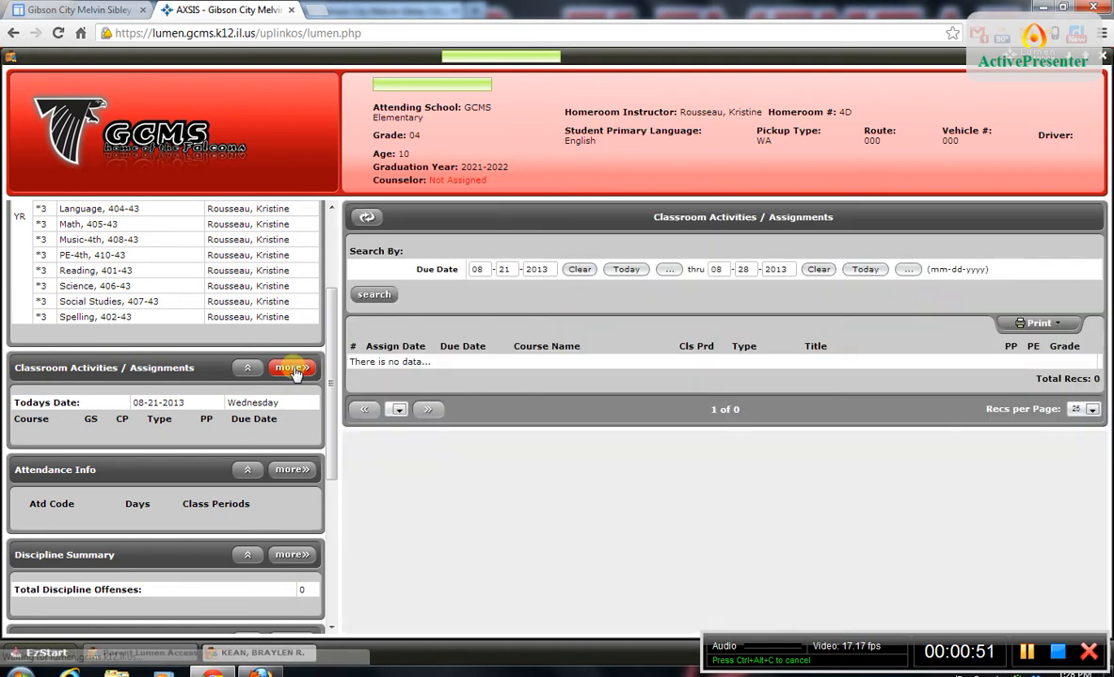
pyautogui.moveTo(494, 334)
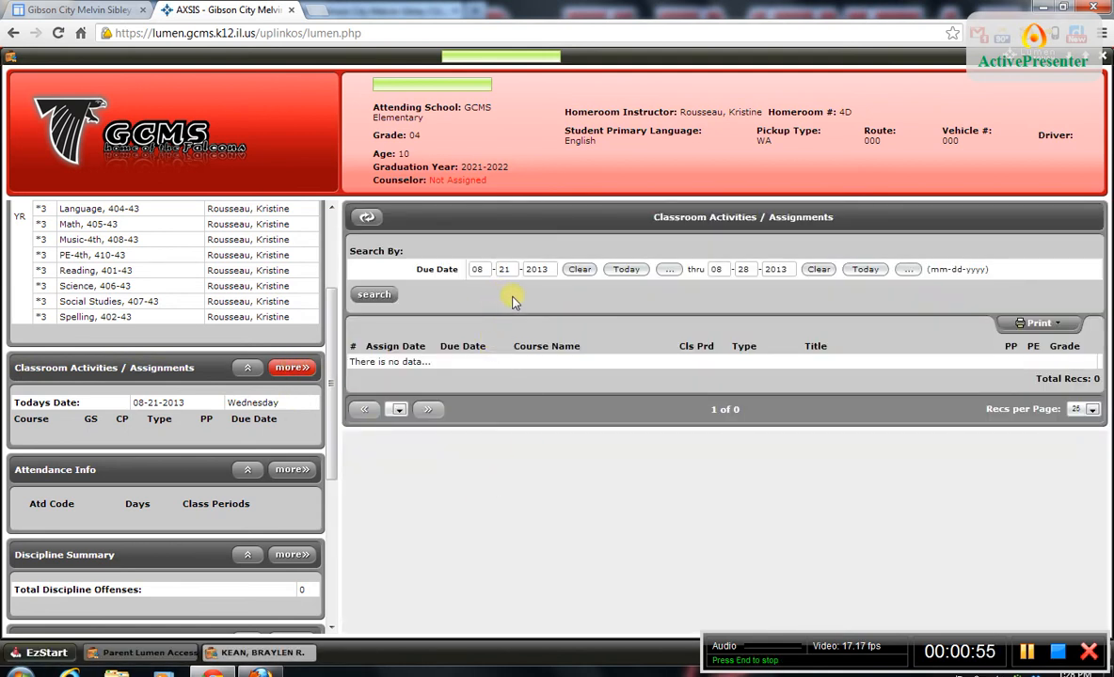
pyautogui.moveTo(395, 365)
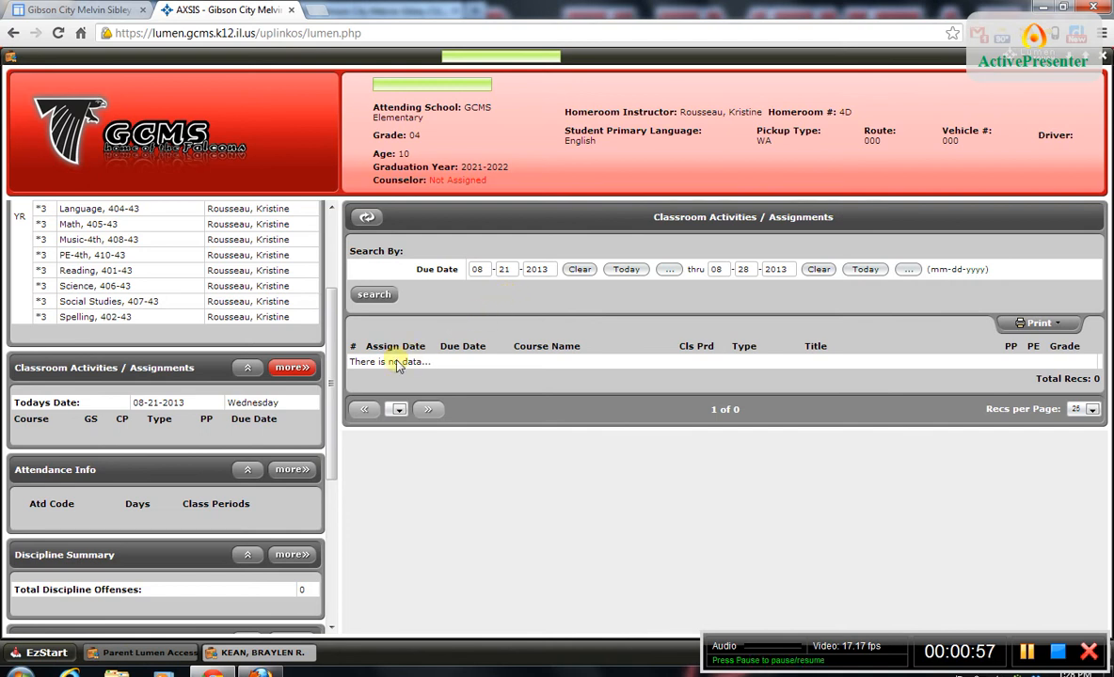
pyautogui.moveTo(571, 370)
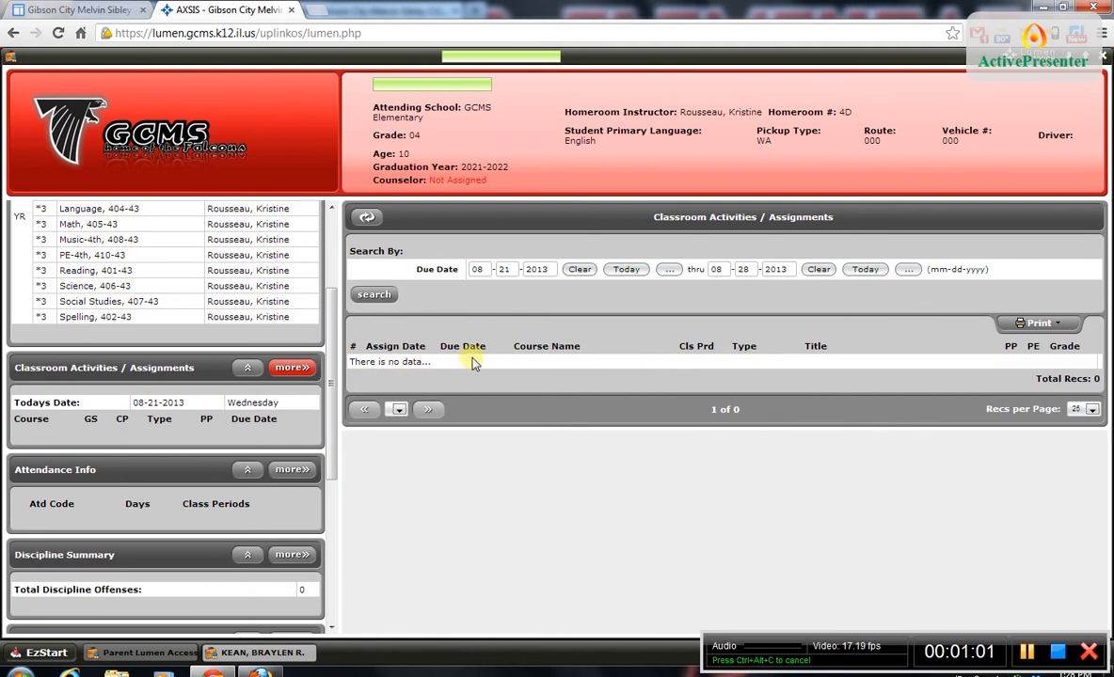
pyautogui.moveTo(515, 366)
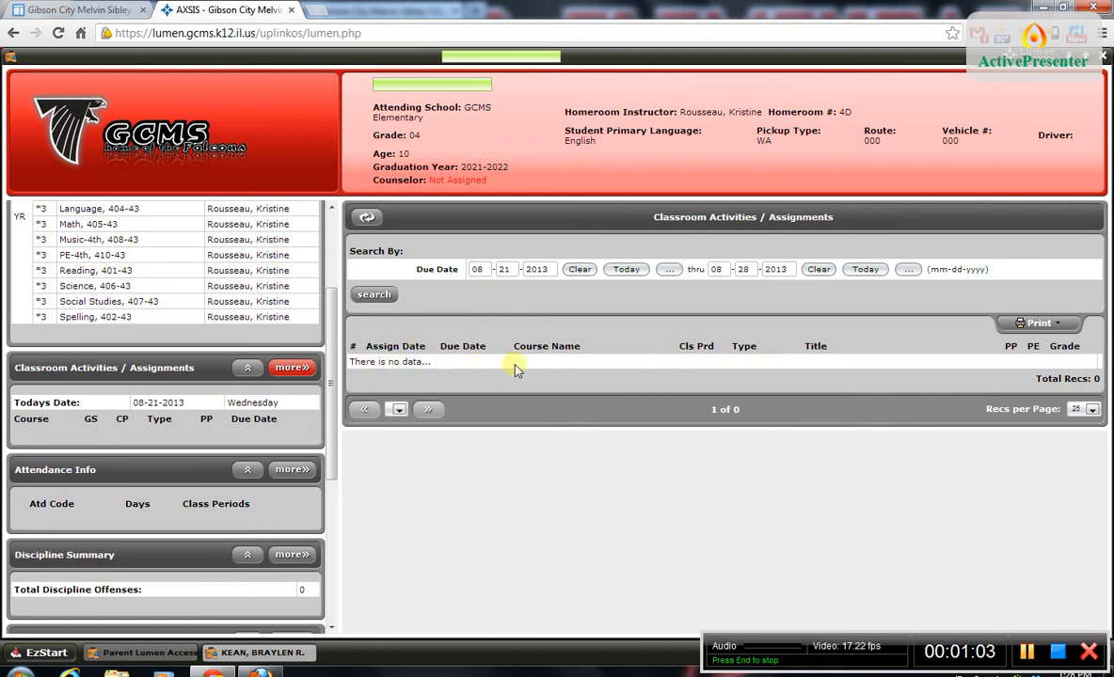
pyautogui.moveTo(581, 373)
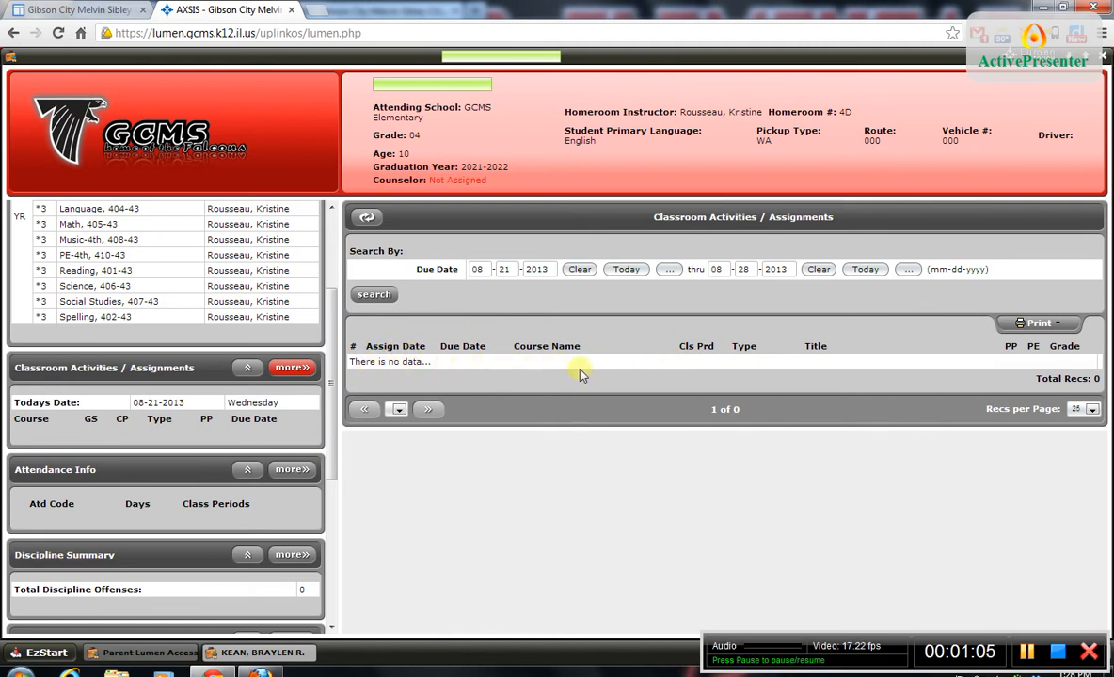
pyautogui.moveTo(531, 367)
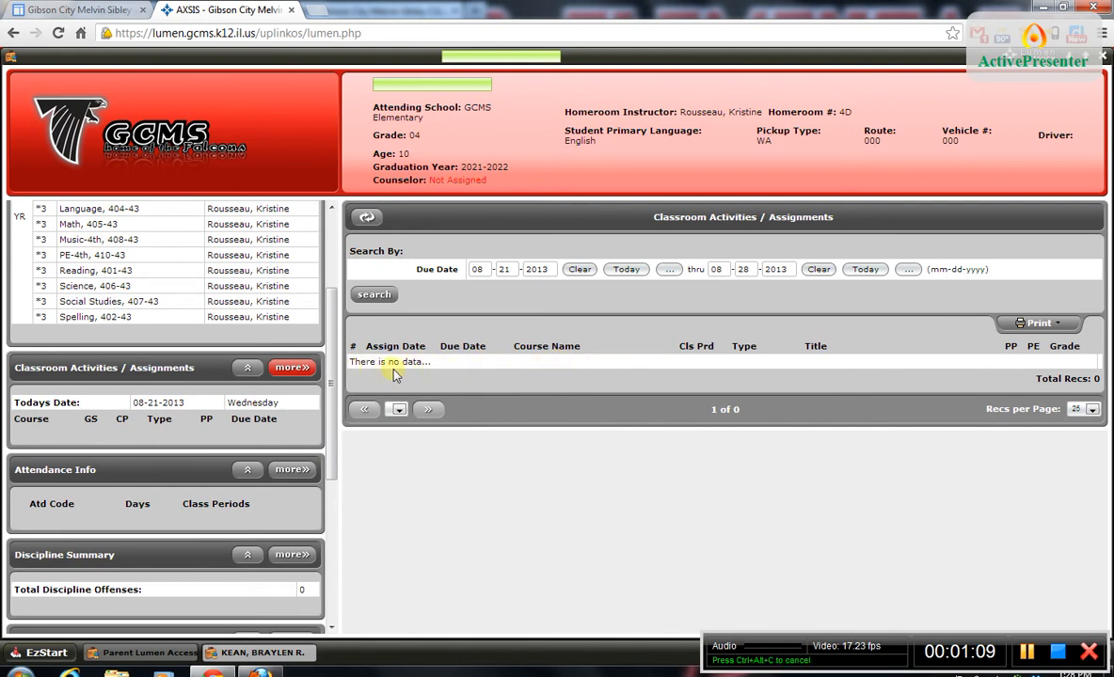
pyautogui.moveTo(484, 367)
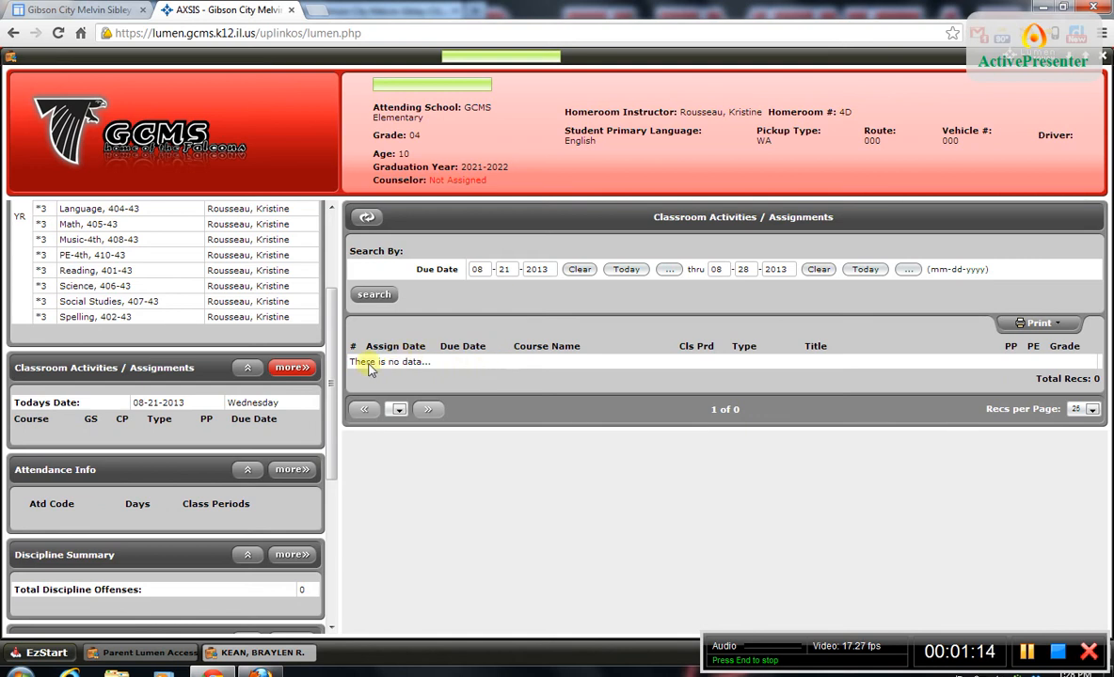
pyautogui.moveTo(530, 365)
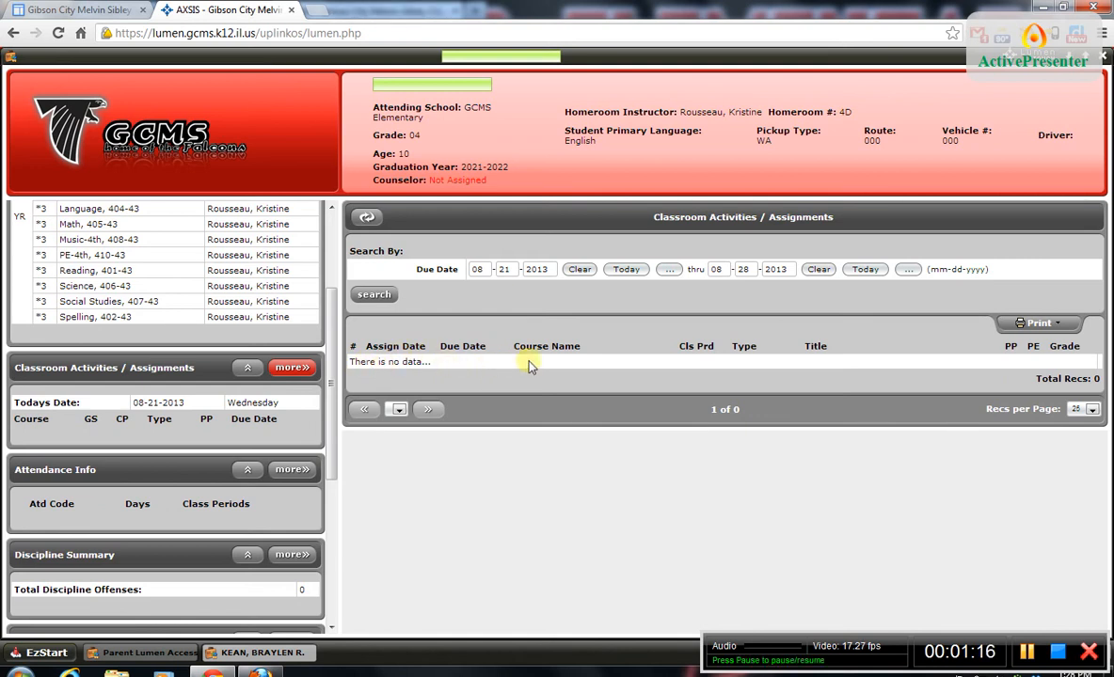
pyautogui.moveTo(525, 511)
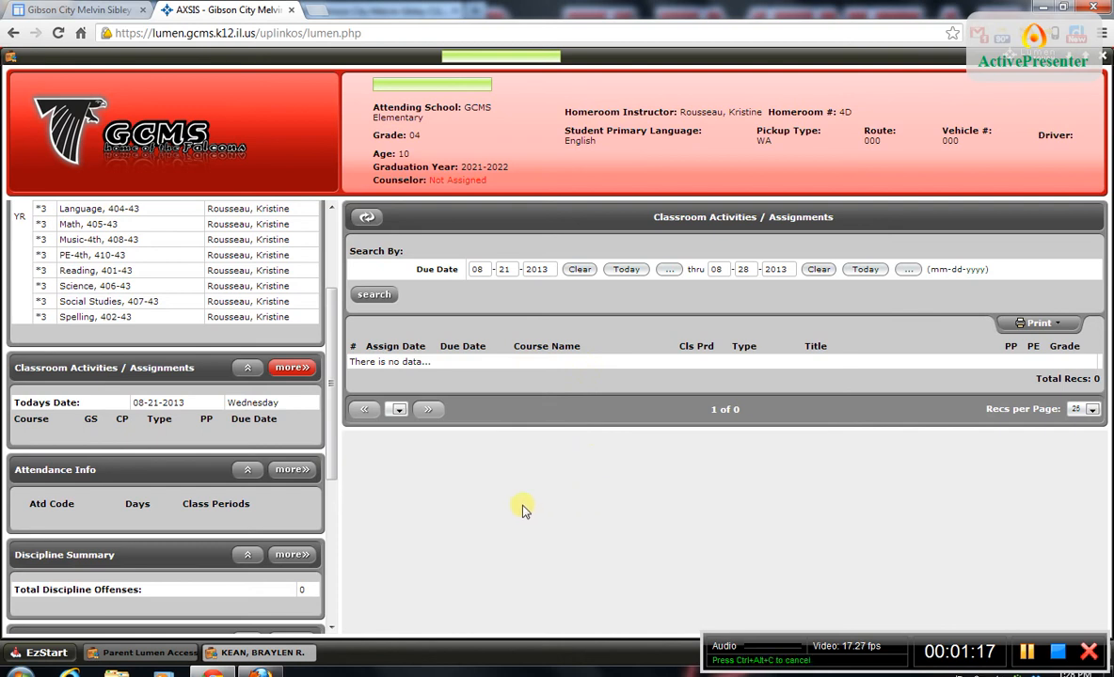
pyautogui.moveTo(708, 367)
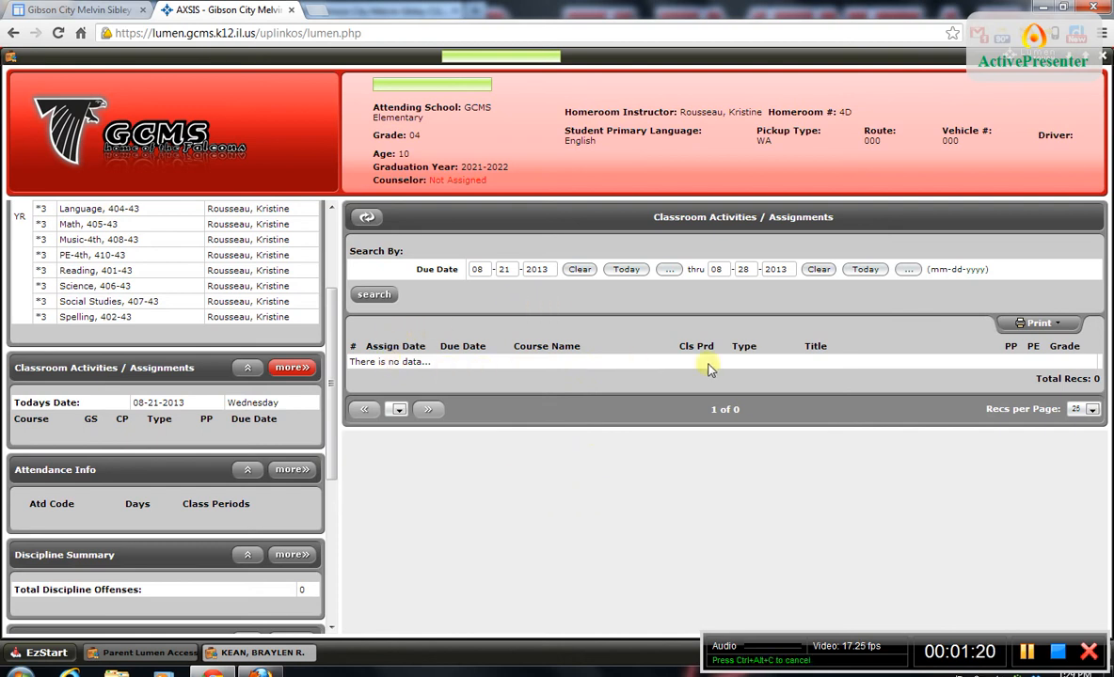
pyautogui.moveTo(373, 367)
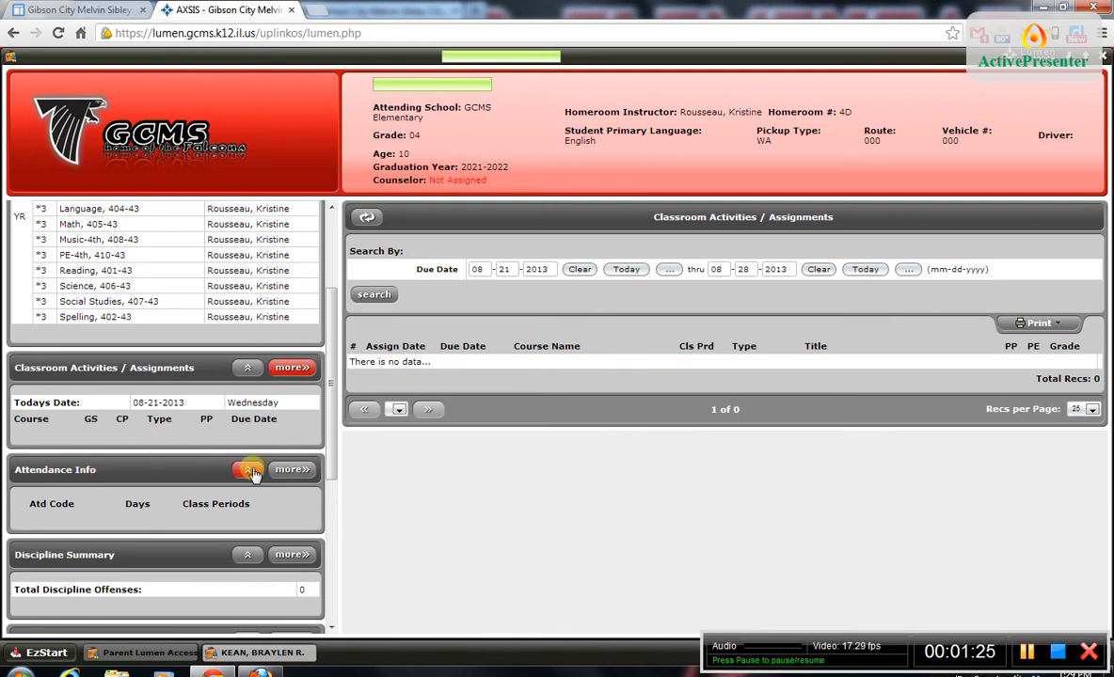
pyautogui.click(293, 470)
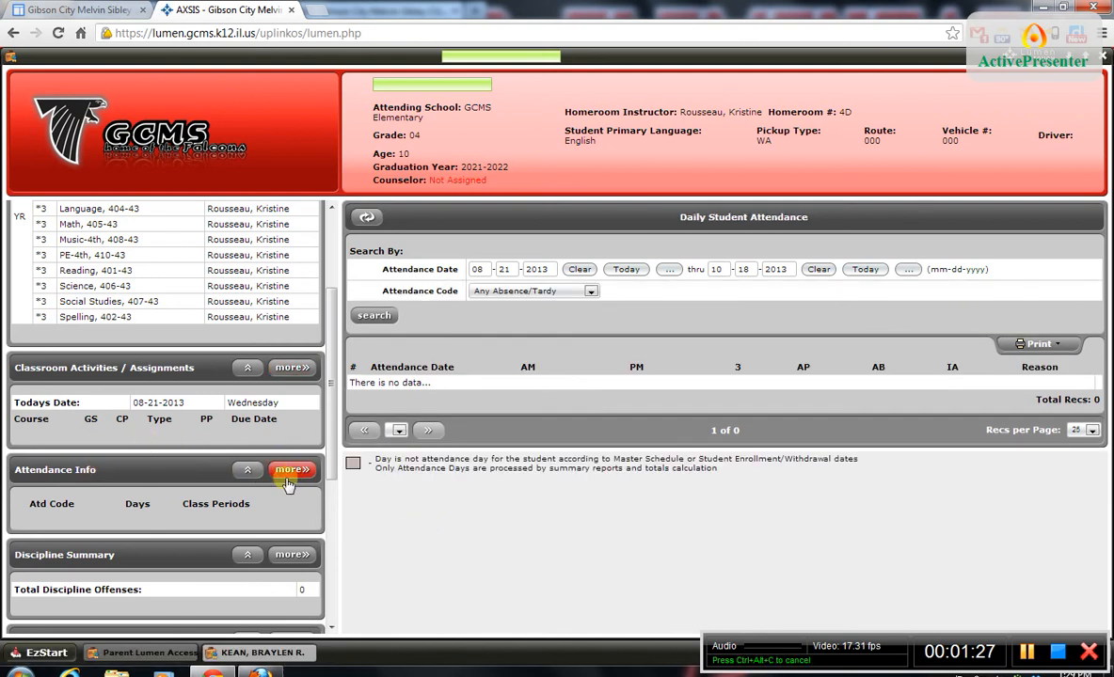
pyautogui.moveTo(444, 382)
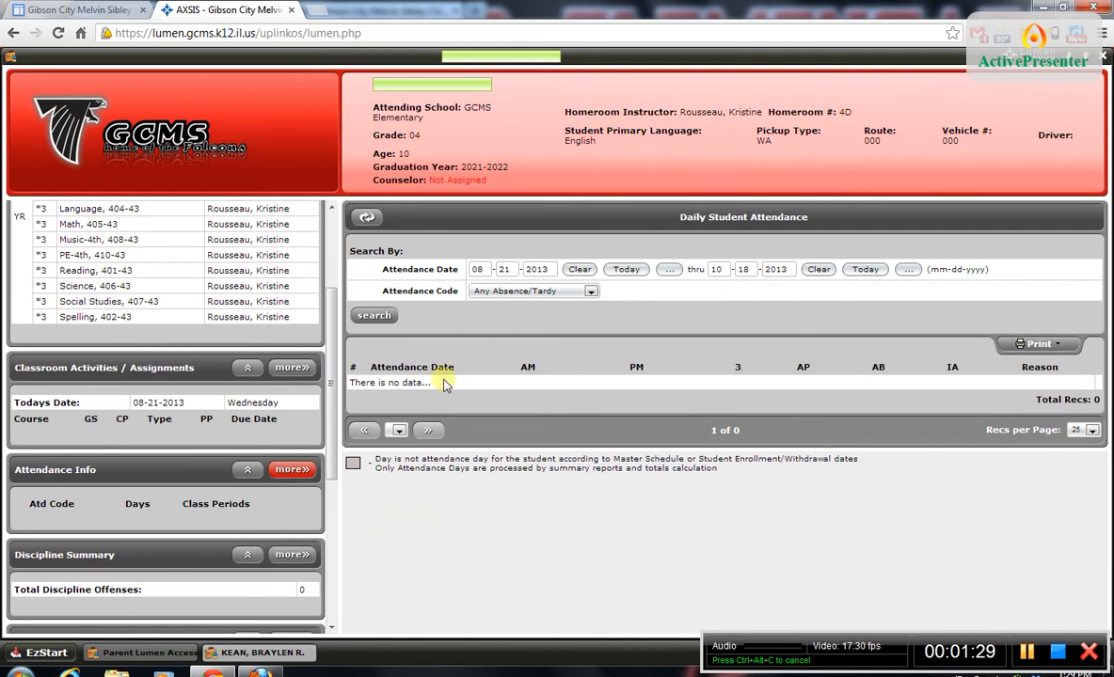
pyautogui.moveTo(578, 321)
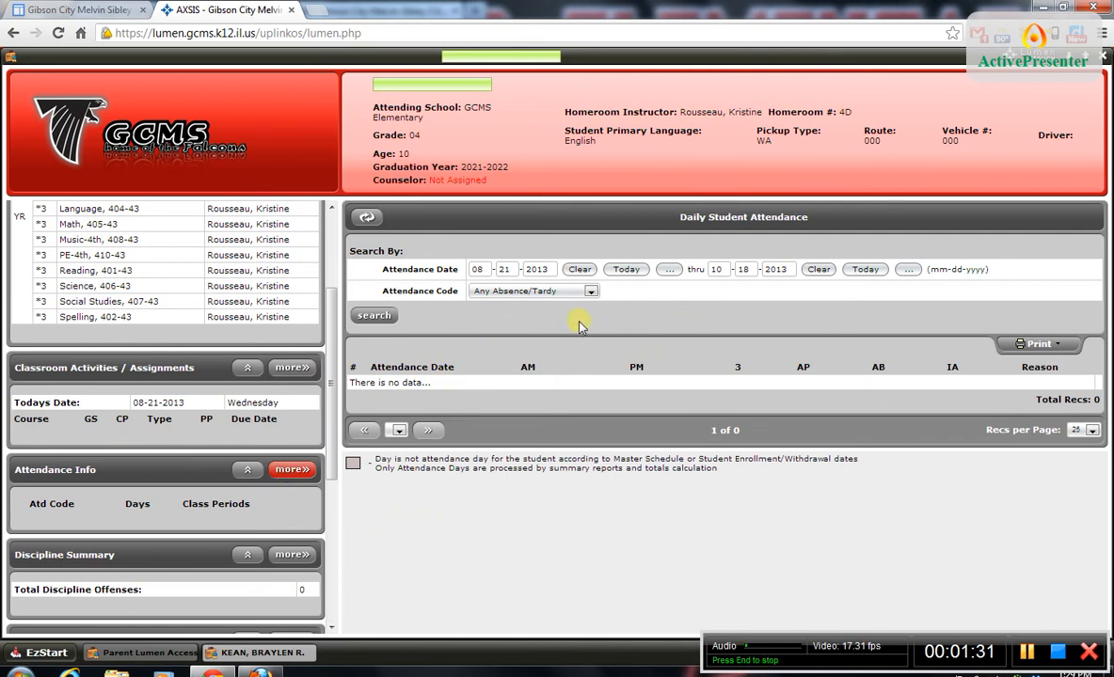
pyautogui.moveTo(497, 318)
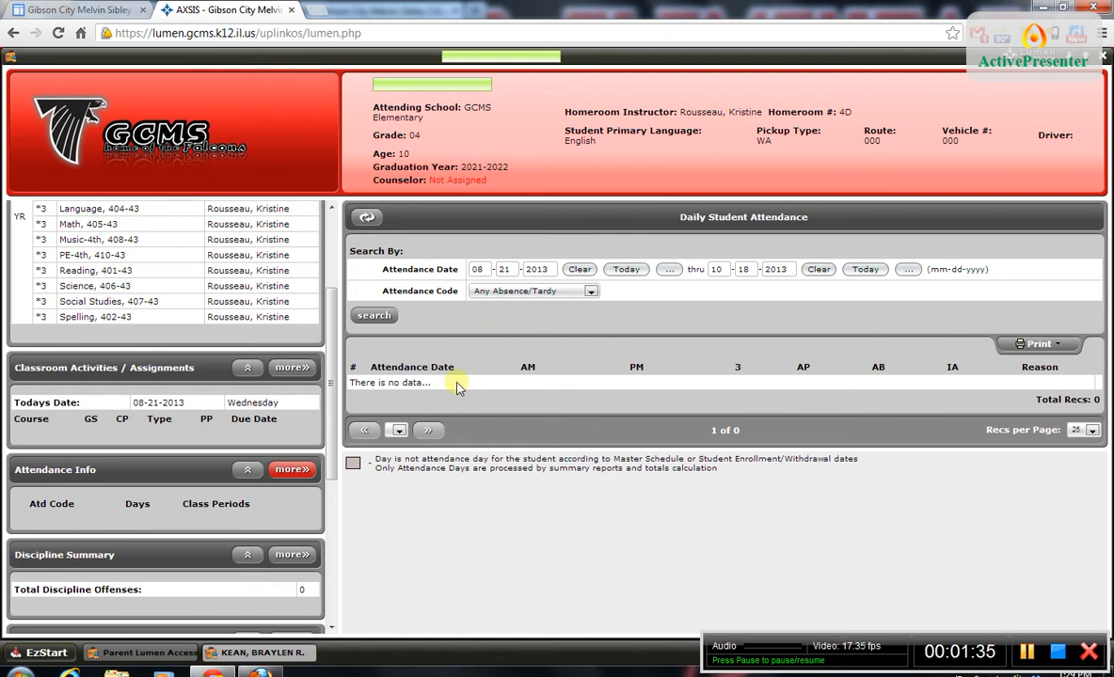
pyautogui.moveTo(670, 397)
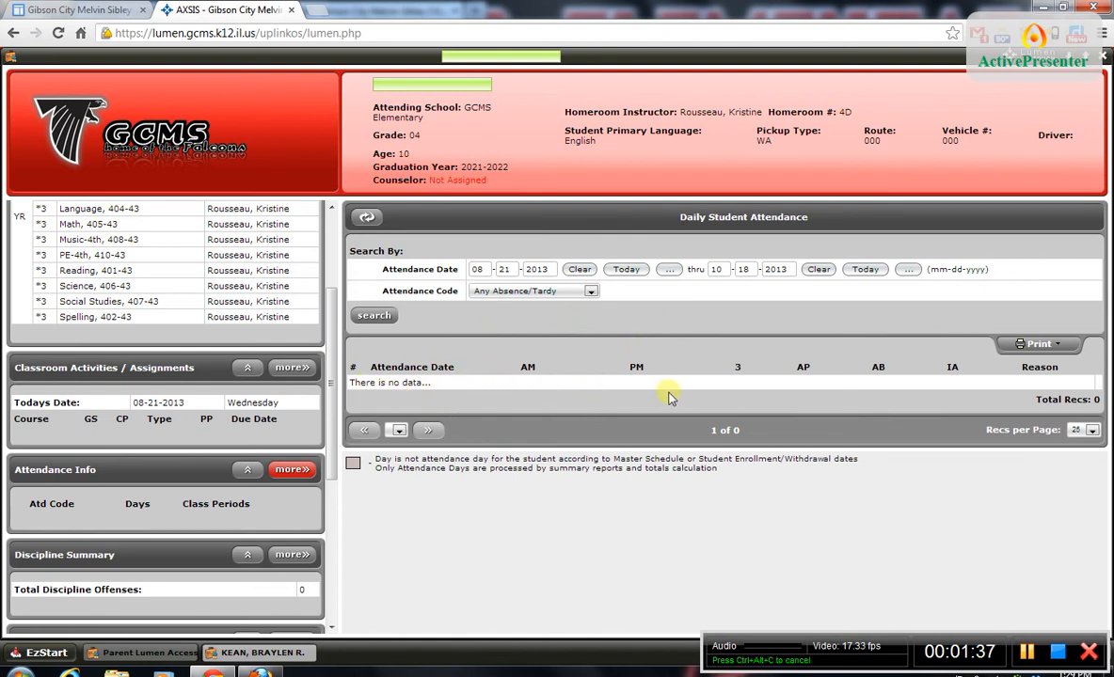
pyautogui.moveTo(393, 397)
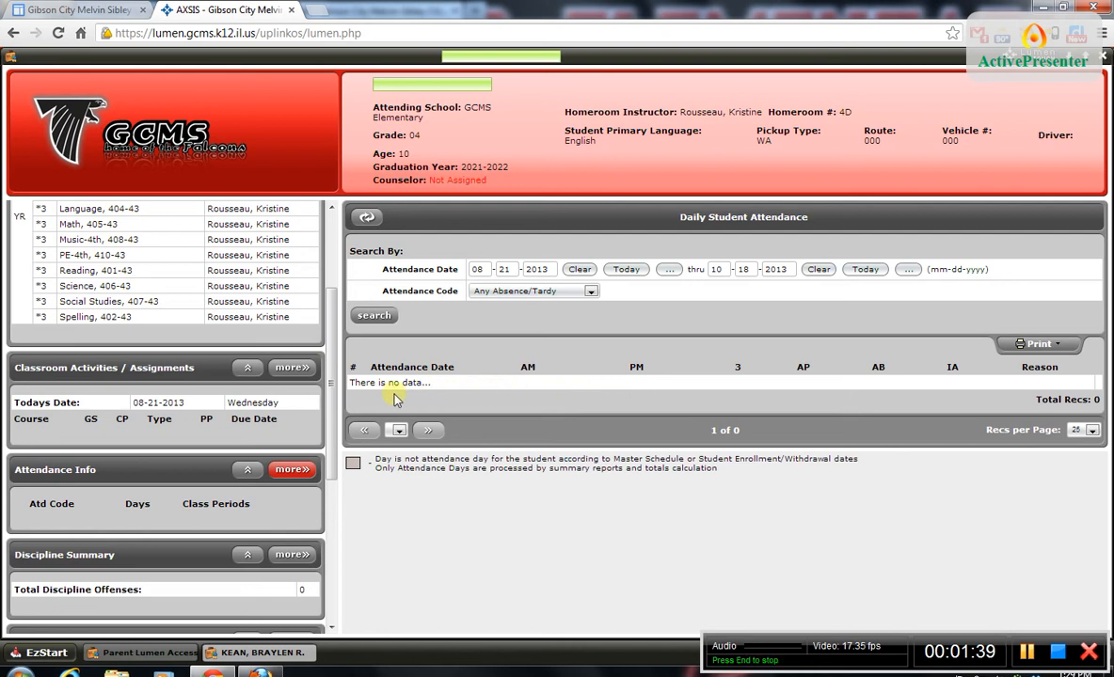
pyautogui.moveTo(802, 411)
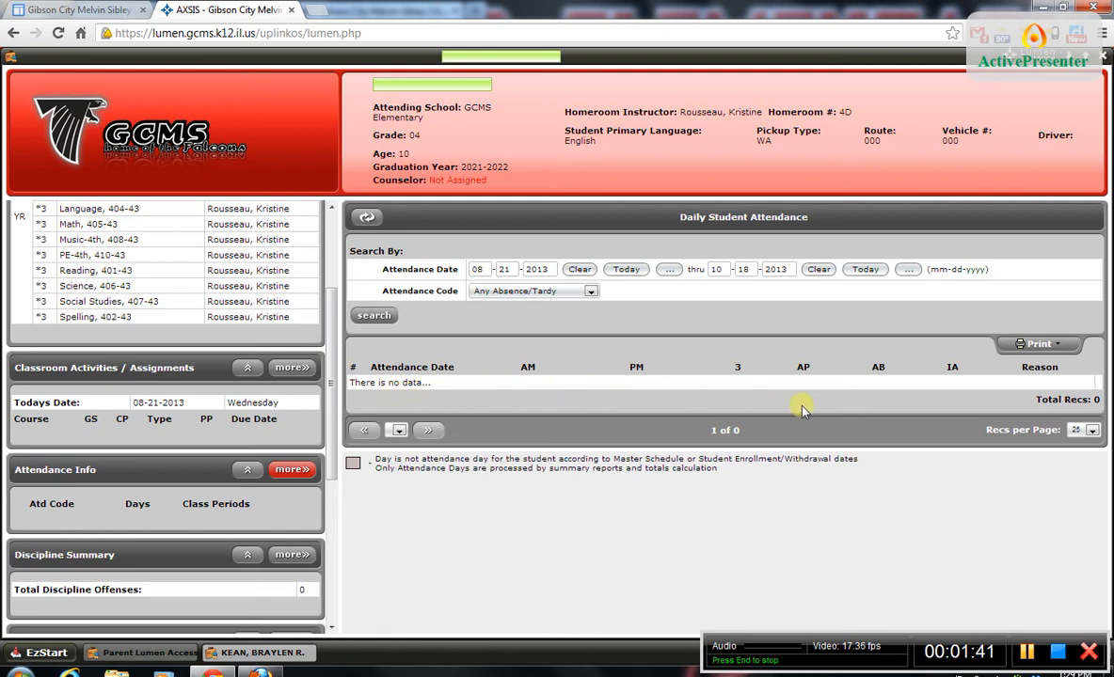
pyautogui.moveTo(395, 383)
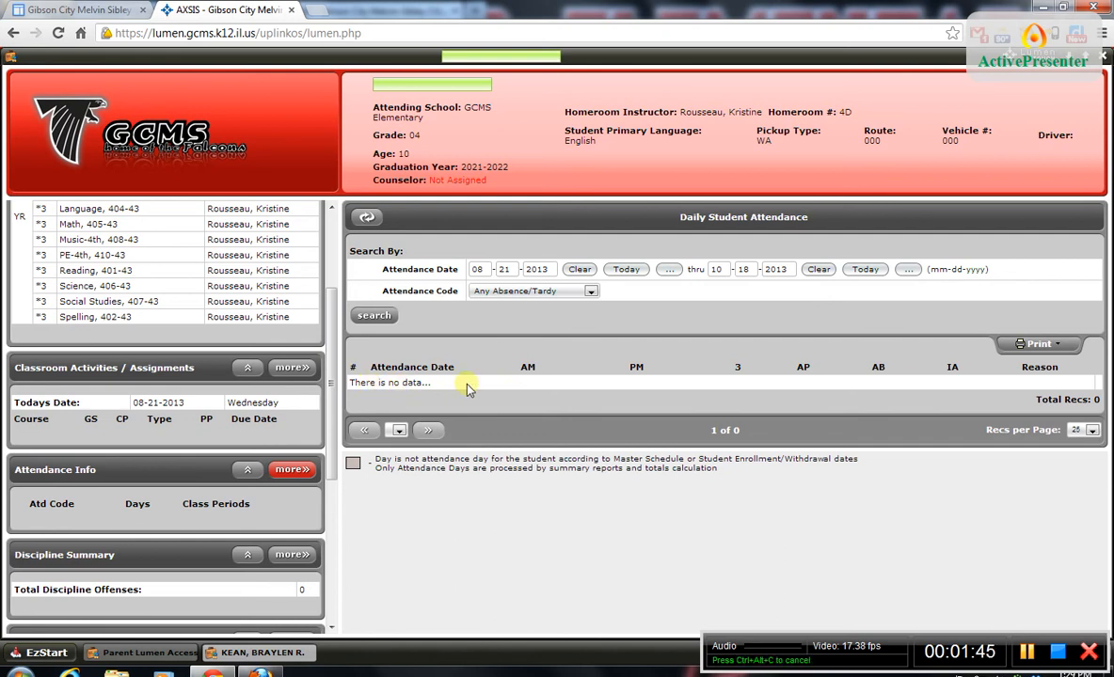
pyautogui.scroll(-3)
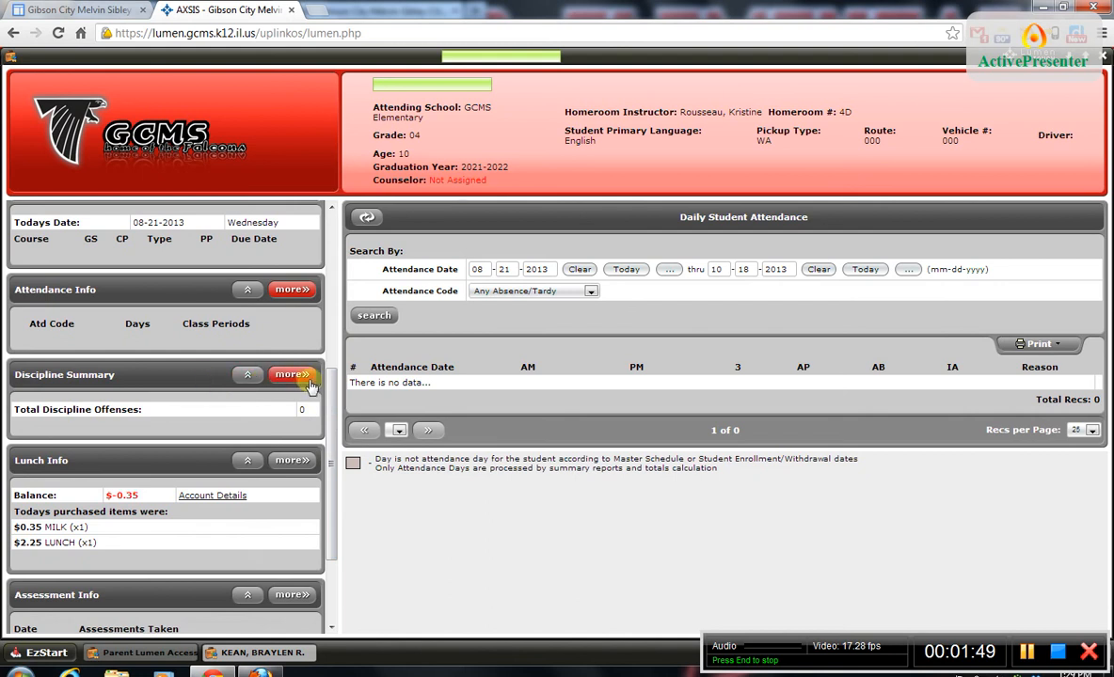
# Open the Discipline Offenses list from the Discipline Summary, showing no offenses.
pyautogui.click(292, 375)
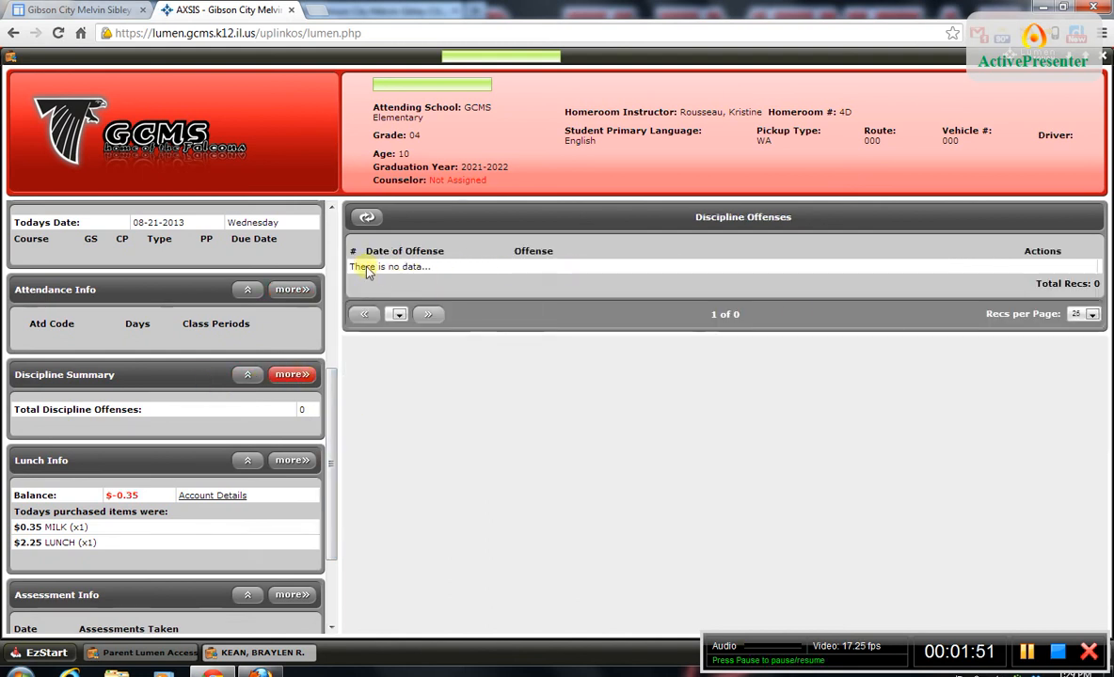
pyautogui.moveTo(896, 262)
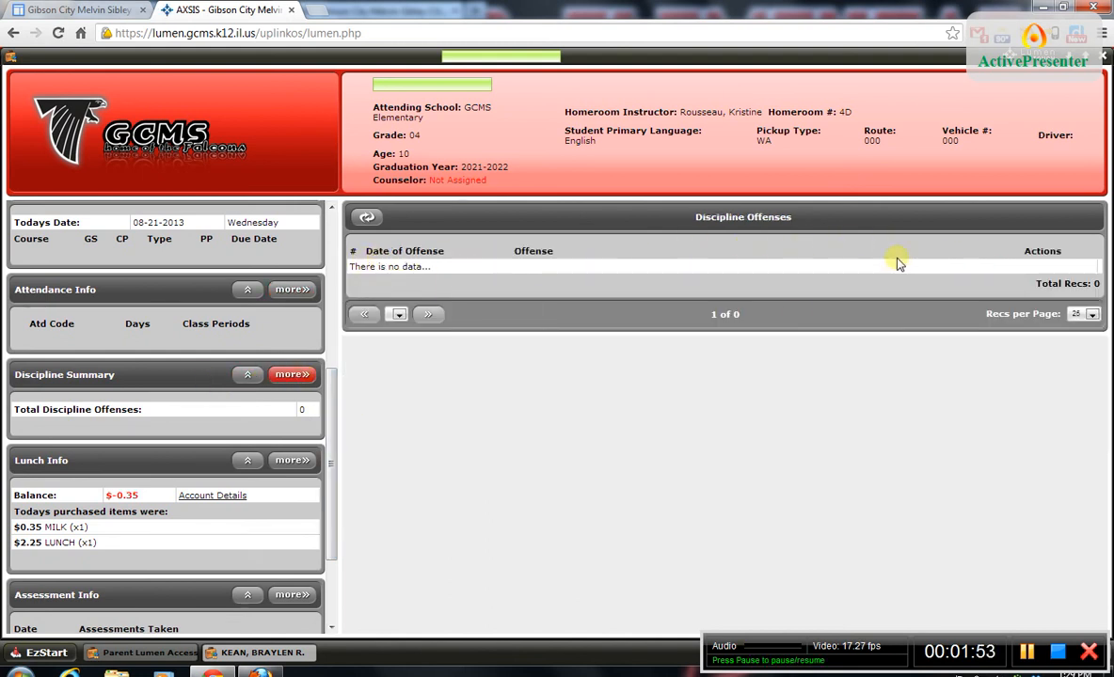
pyautogui.moveTo(380, 243)
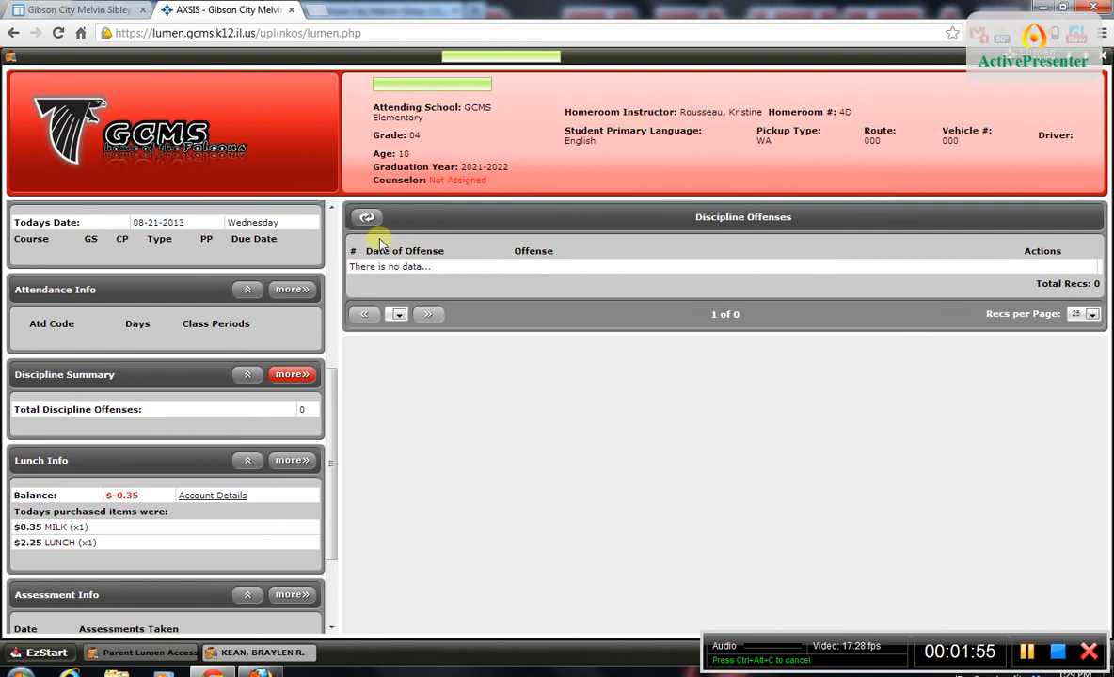
pyautogui.moveTo(454, 259)
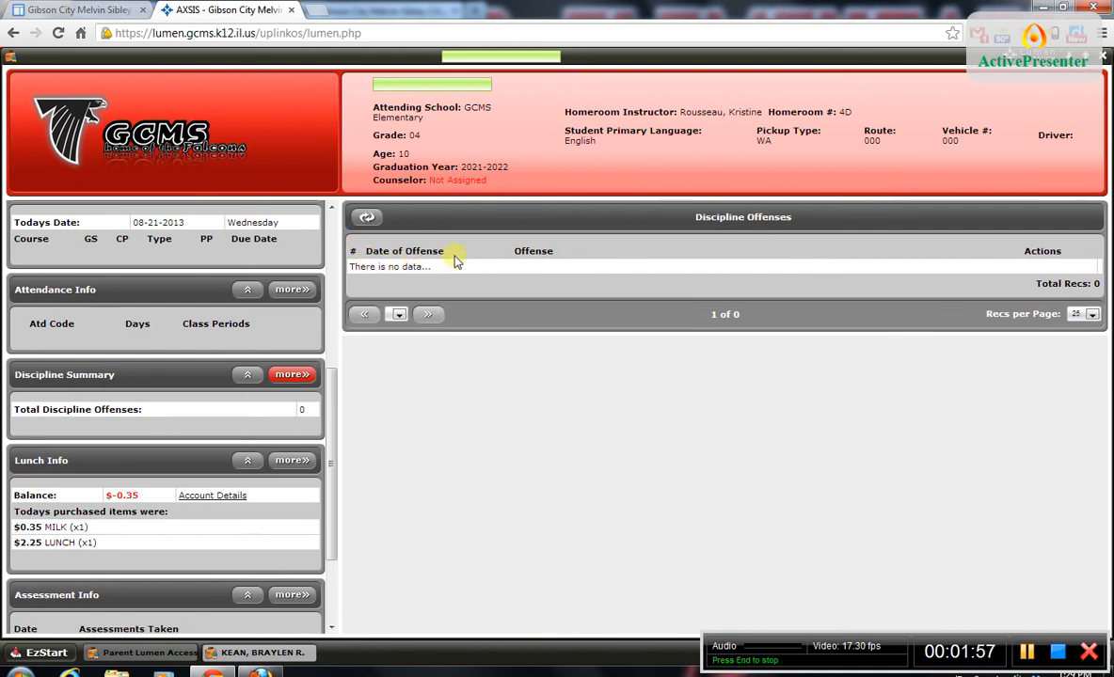
pyautogui.moveTo(611, 254)
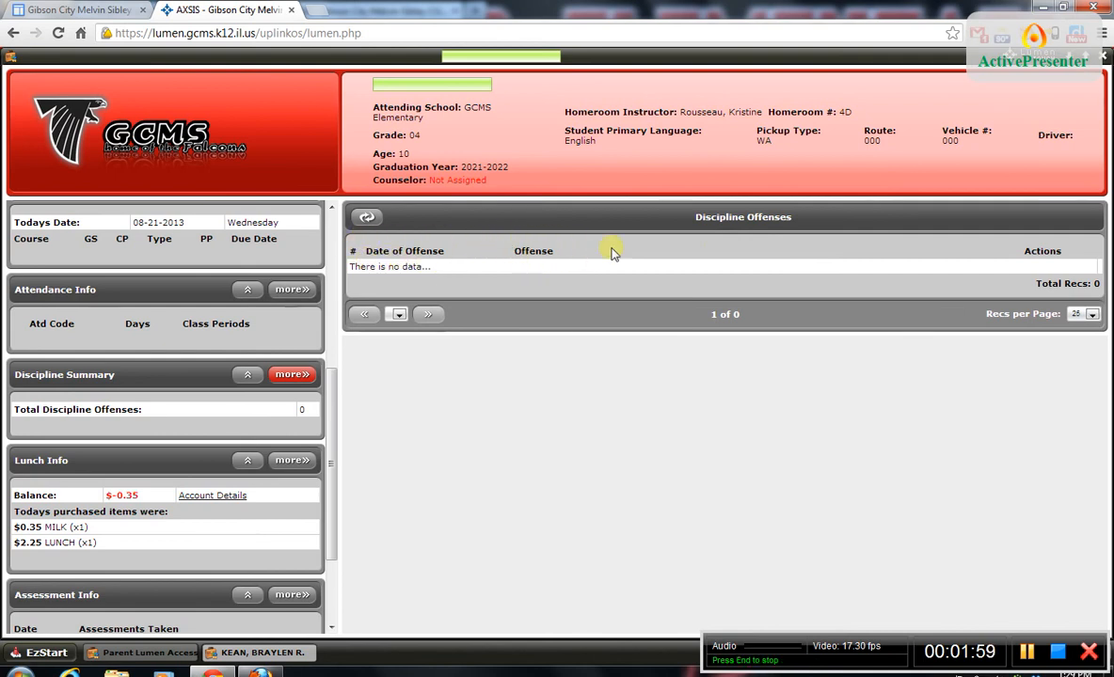
pyautogui.moveTo(593, 318)
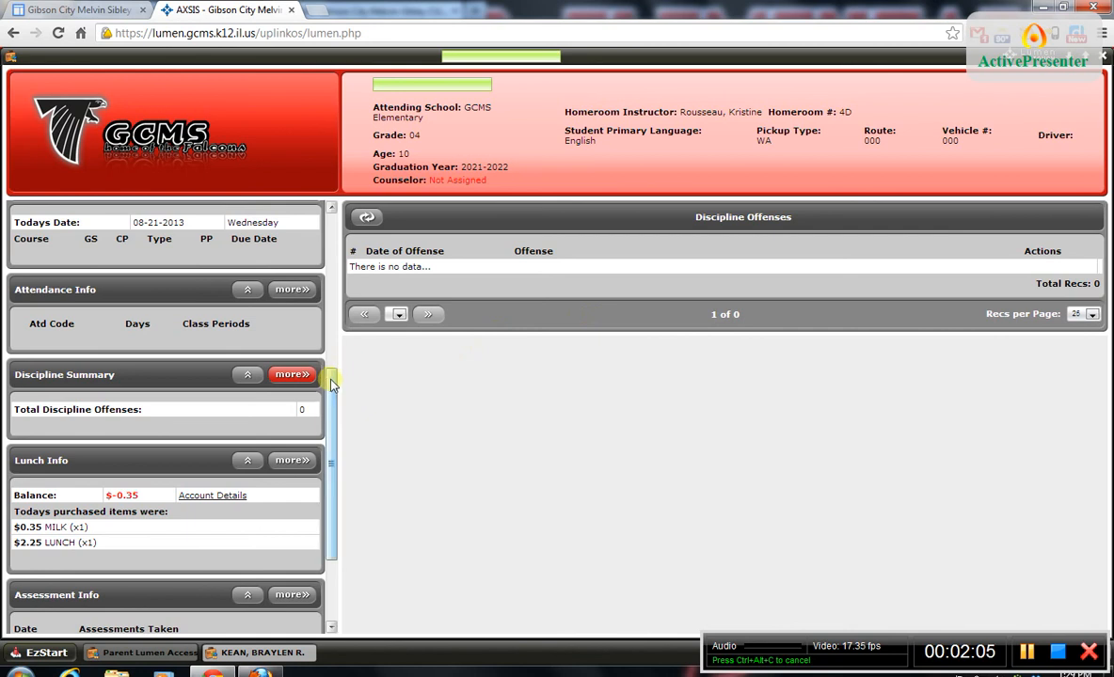
pyautogui.scroll(-3)
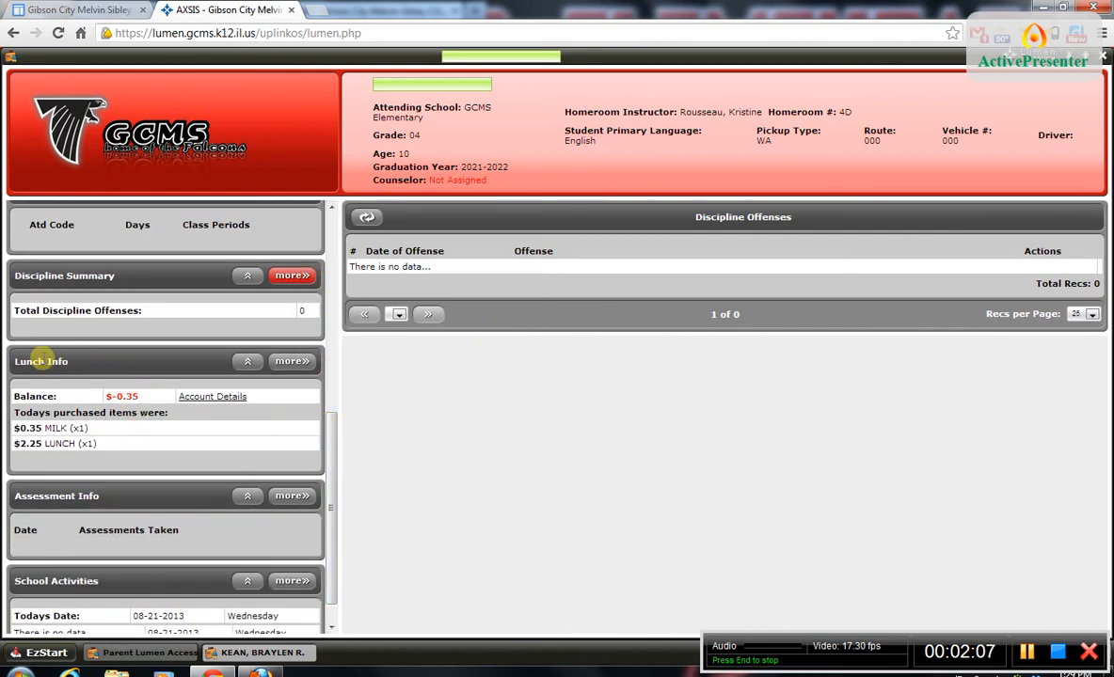
# Open Lunch Info's Account Transactions, listing the $0.35 and $2.25 purchases from 08-21-2013.
pyautogui.click(212, 396)
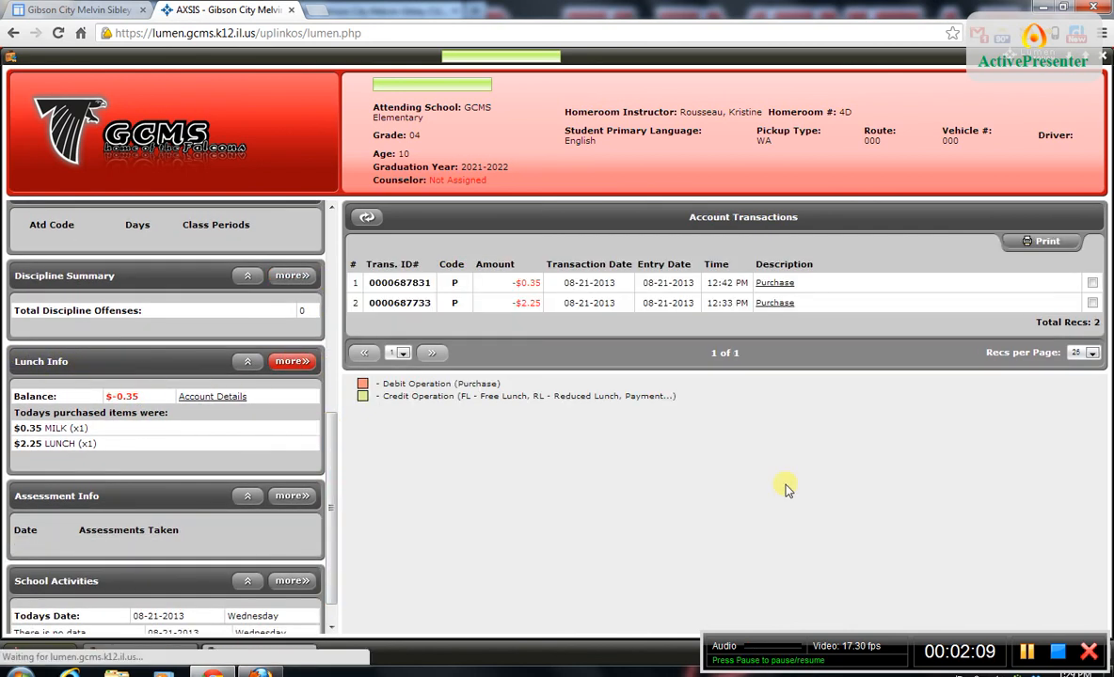
pyautogui.moveTo(529, 497)
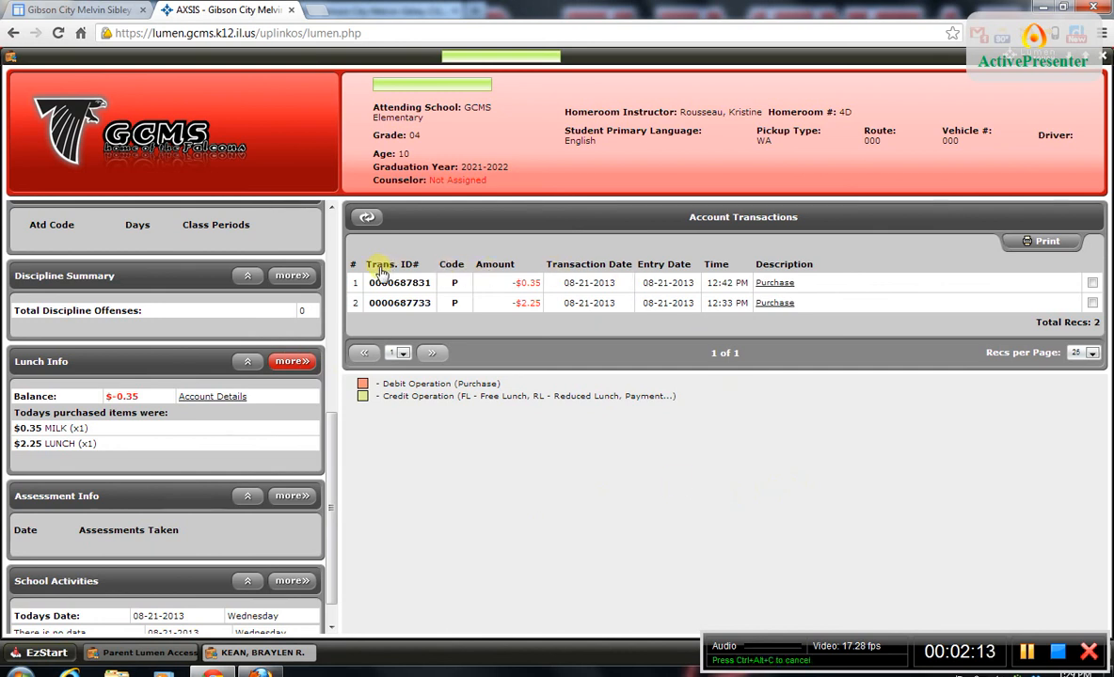
pyautogui.moveTo(791, 264)
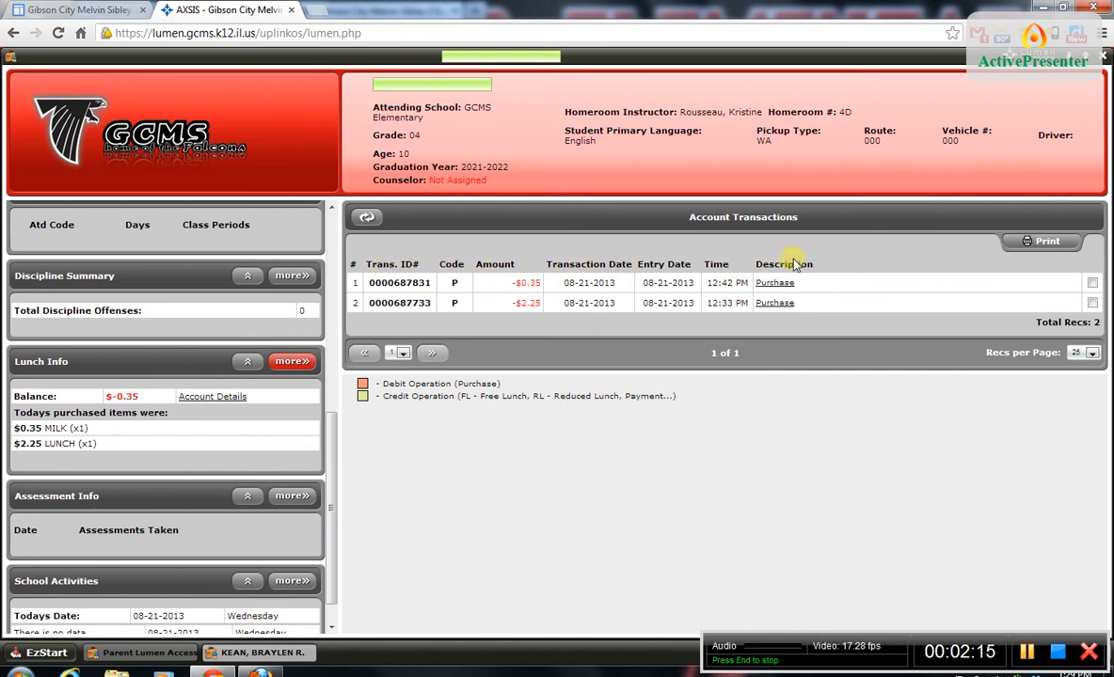
pyautogui.moveTo(414, 282)
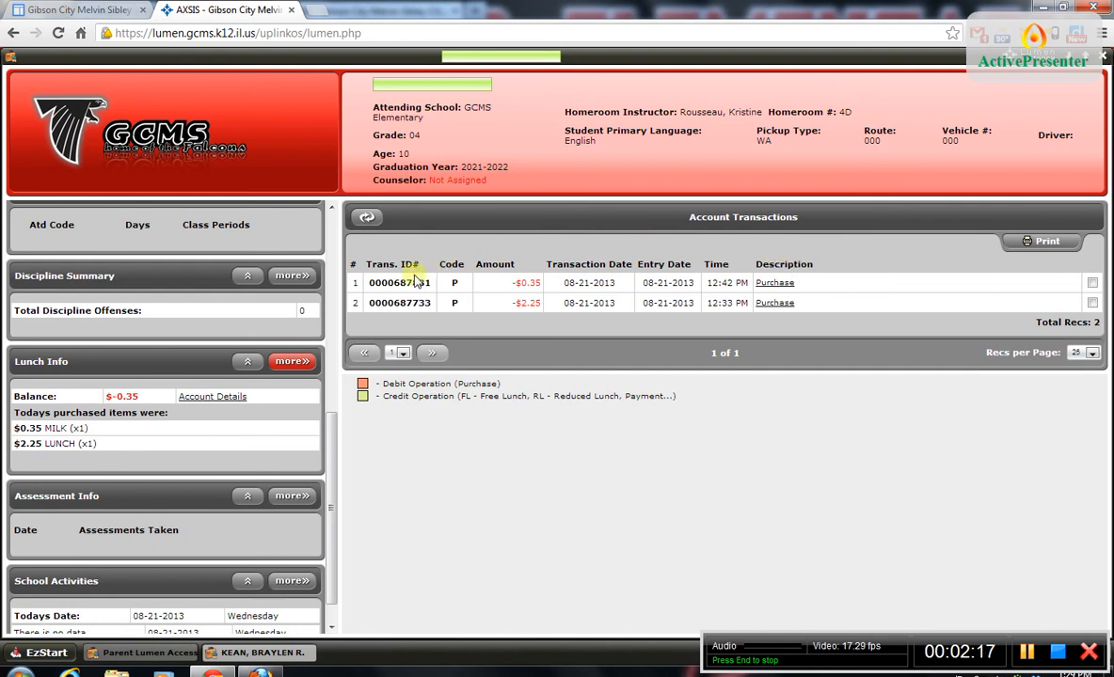
pyautogui.moveTo(400, 324)
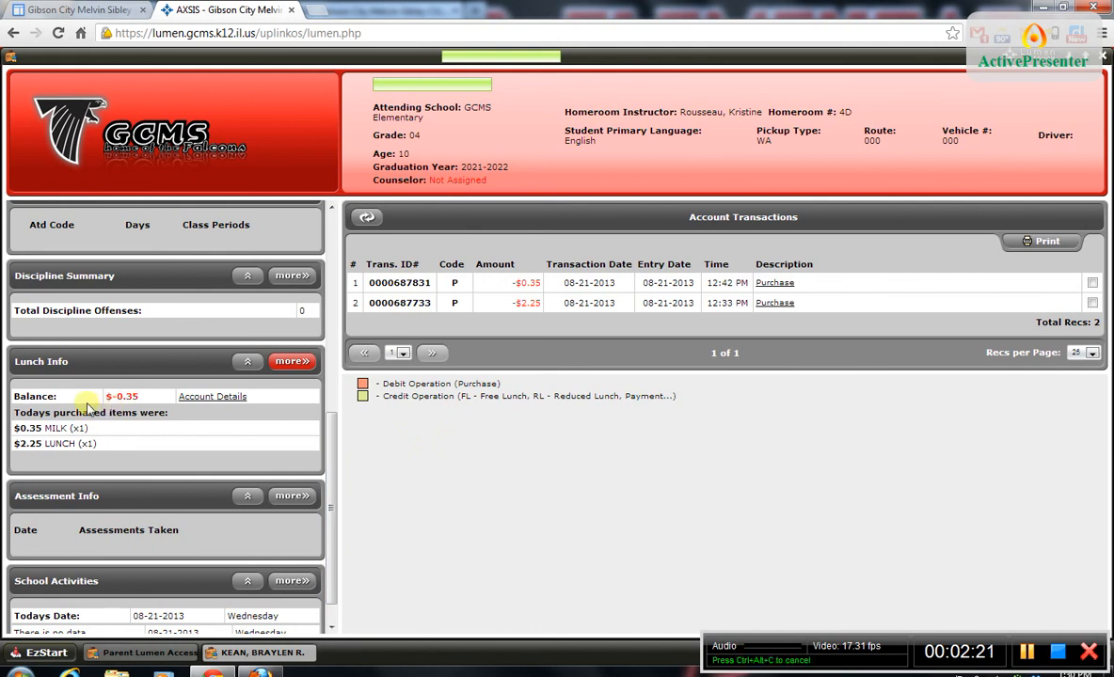
pyautogui.moveTo(149, 403)
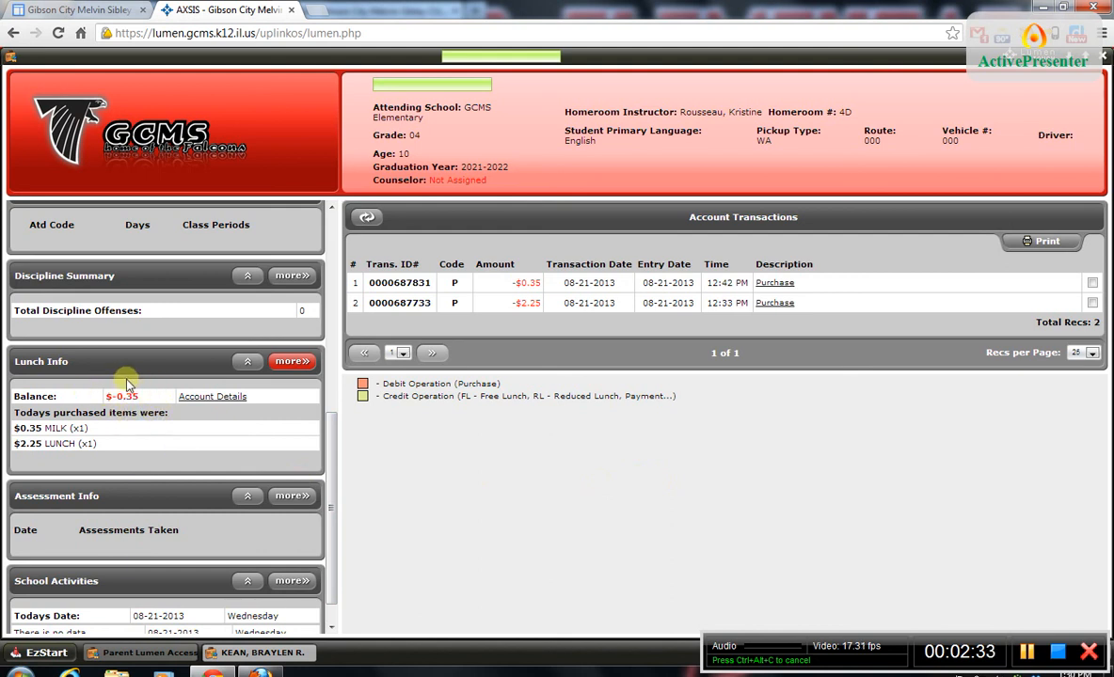
pyautogui.moveTo(315, 389)
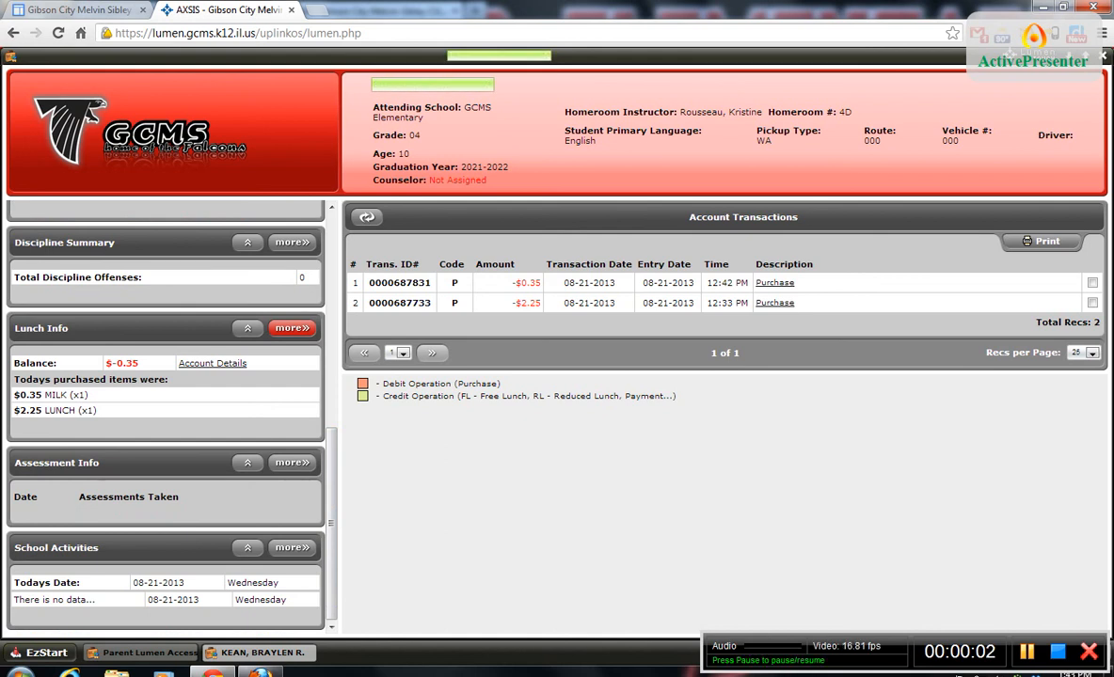
pyautogui.moveTo(530, 340)
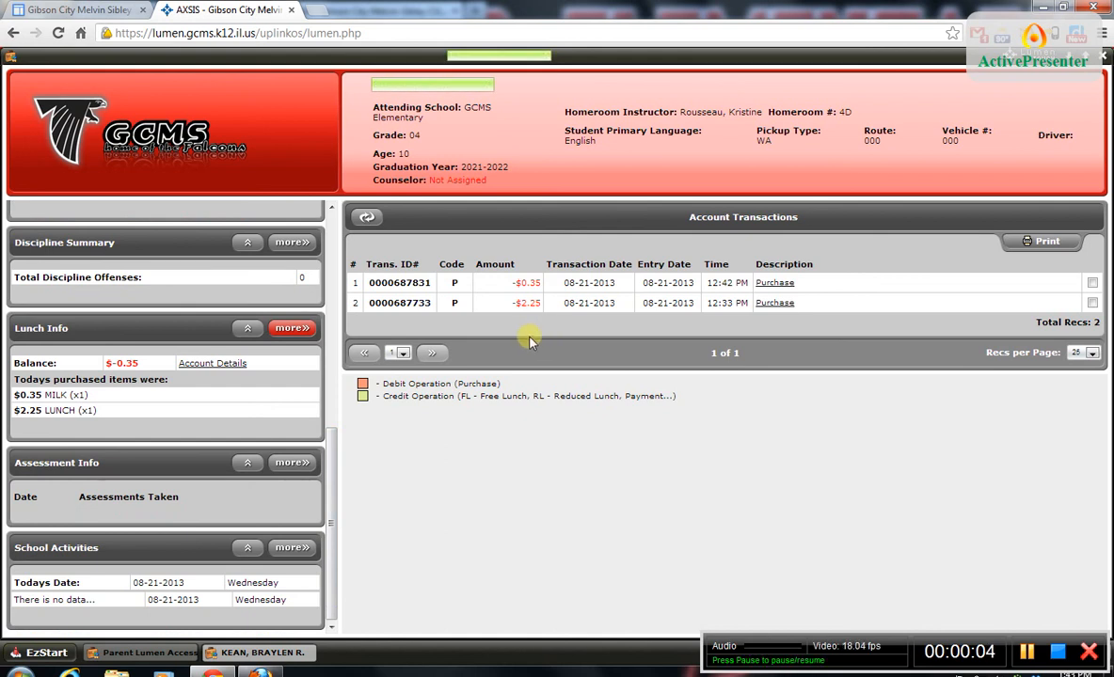
# Go from the district site's home page to Lumen Help, placing the cursor in the contact form's Name field.
pyautogui.click(75, 11)
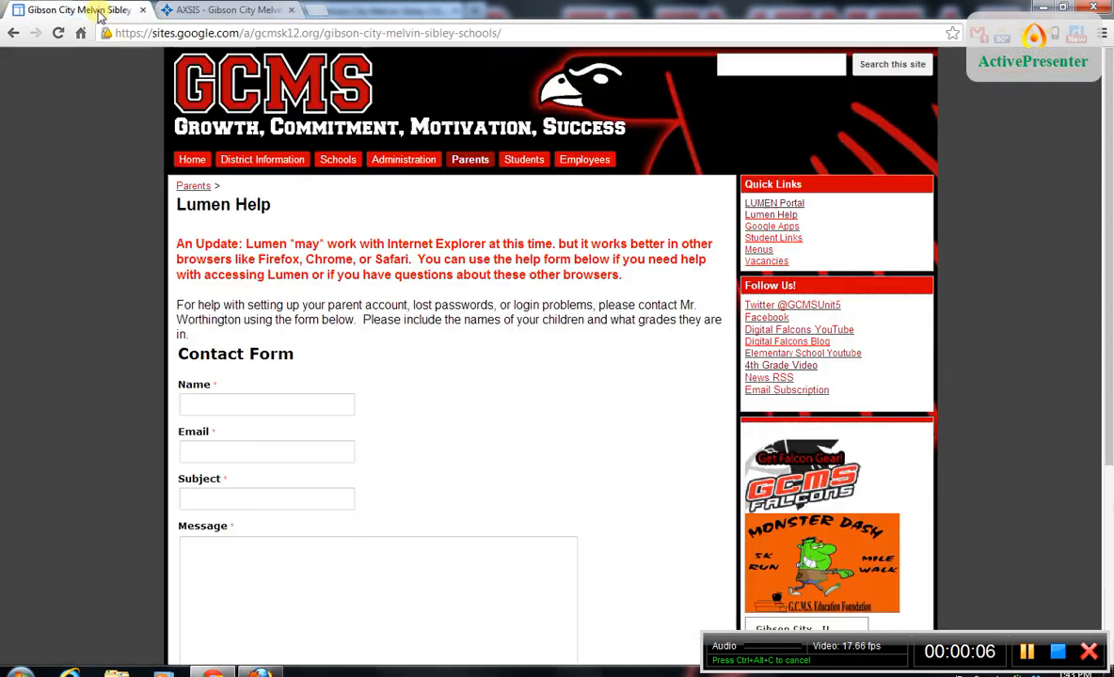
pyautogui.click(192, 159)
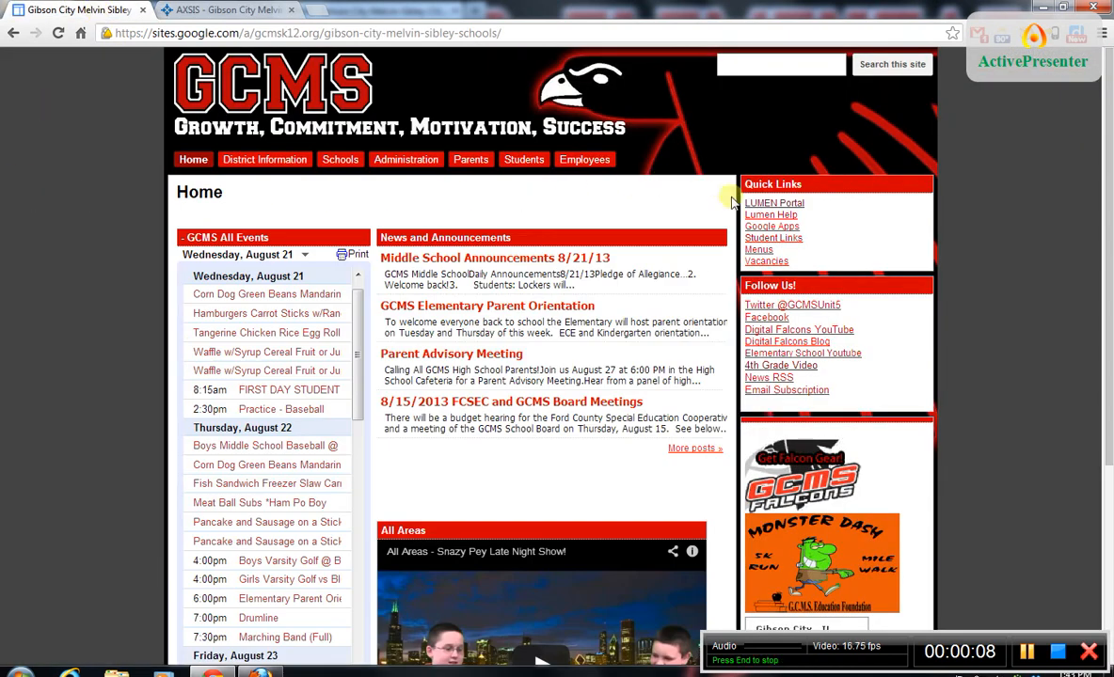
pyautogui.click(769, 215)
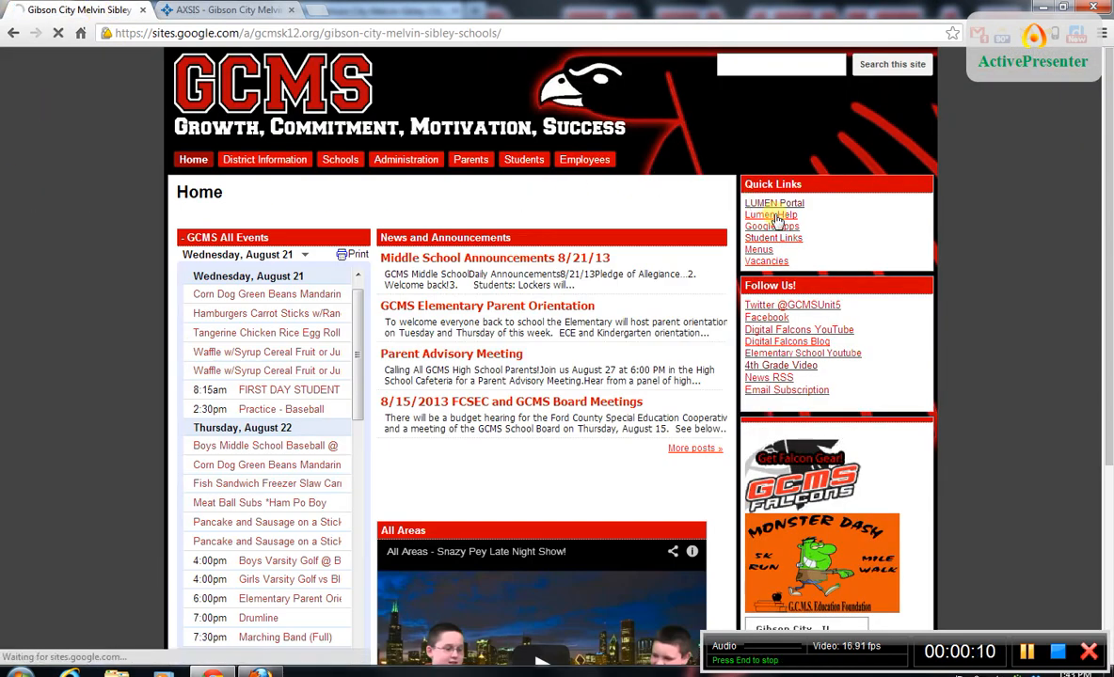
pyautogui.click(771, 214)
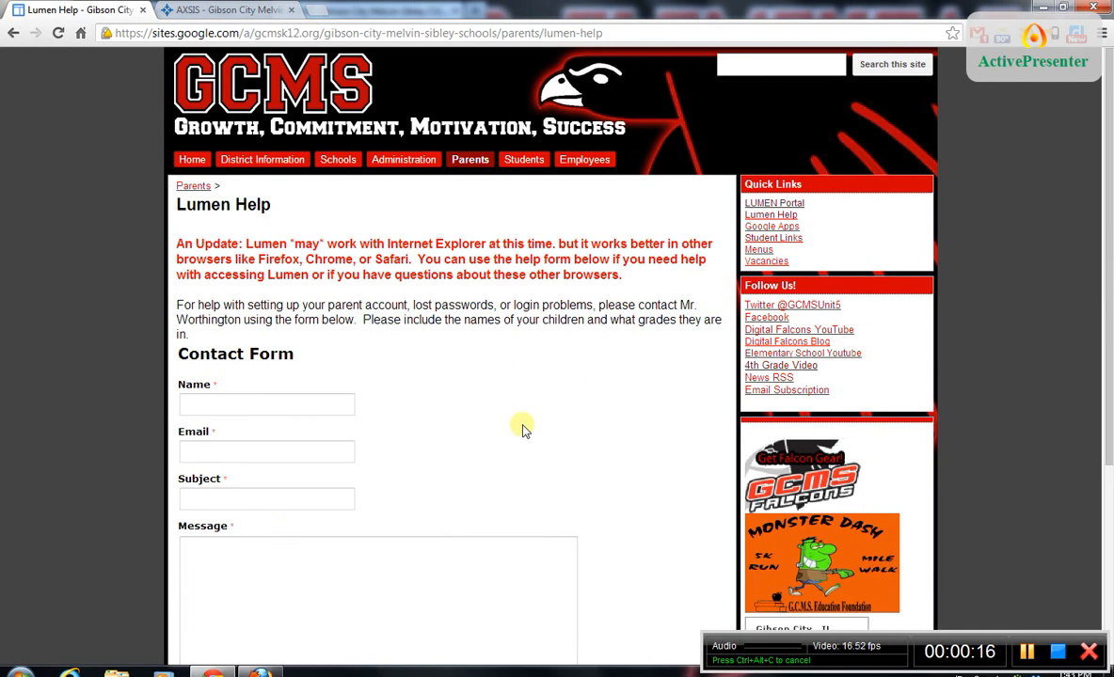
pyautogui.click(266, 404)
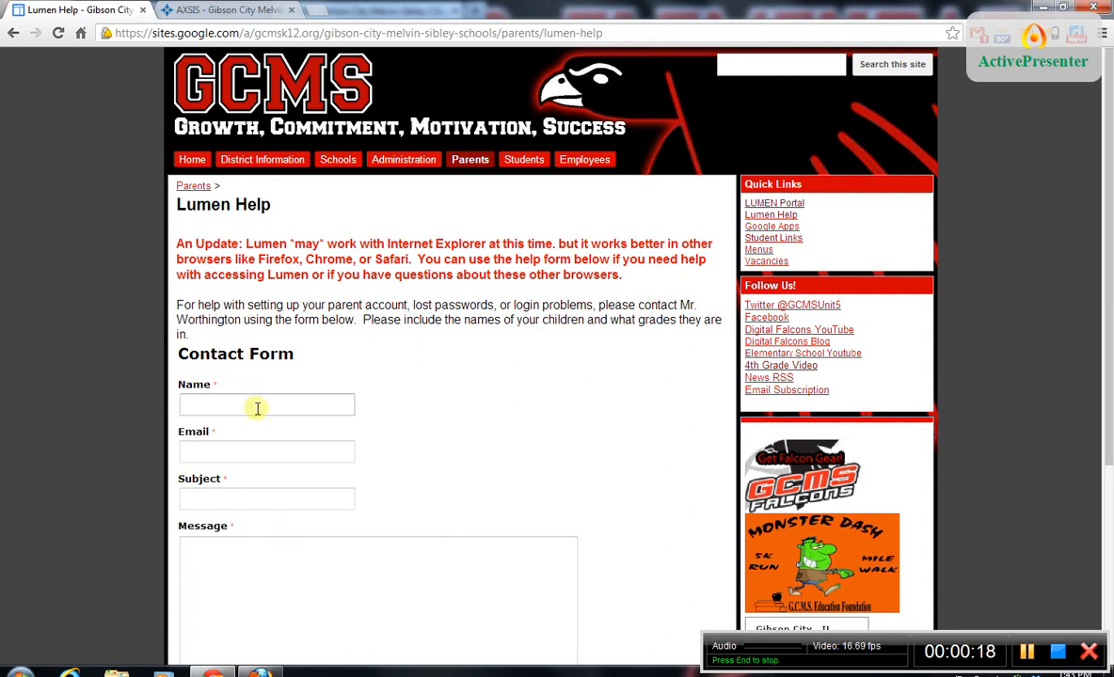
pyautogui.moveTo(579, 392)
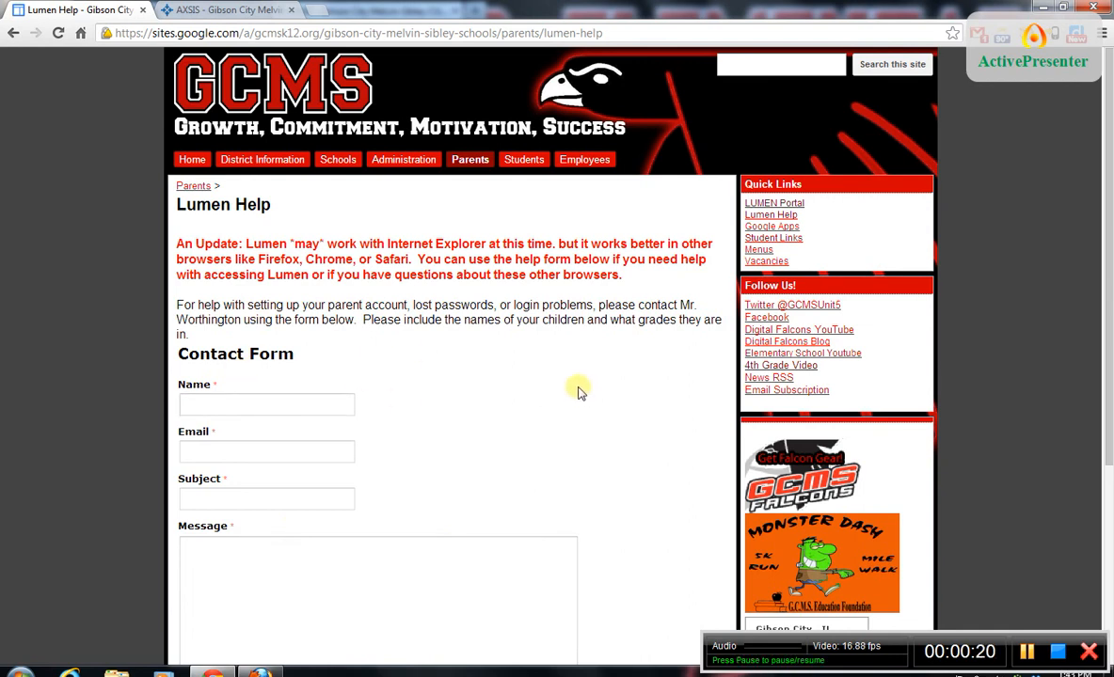
pyautogui.moveTo(534, 403)
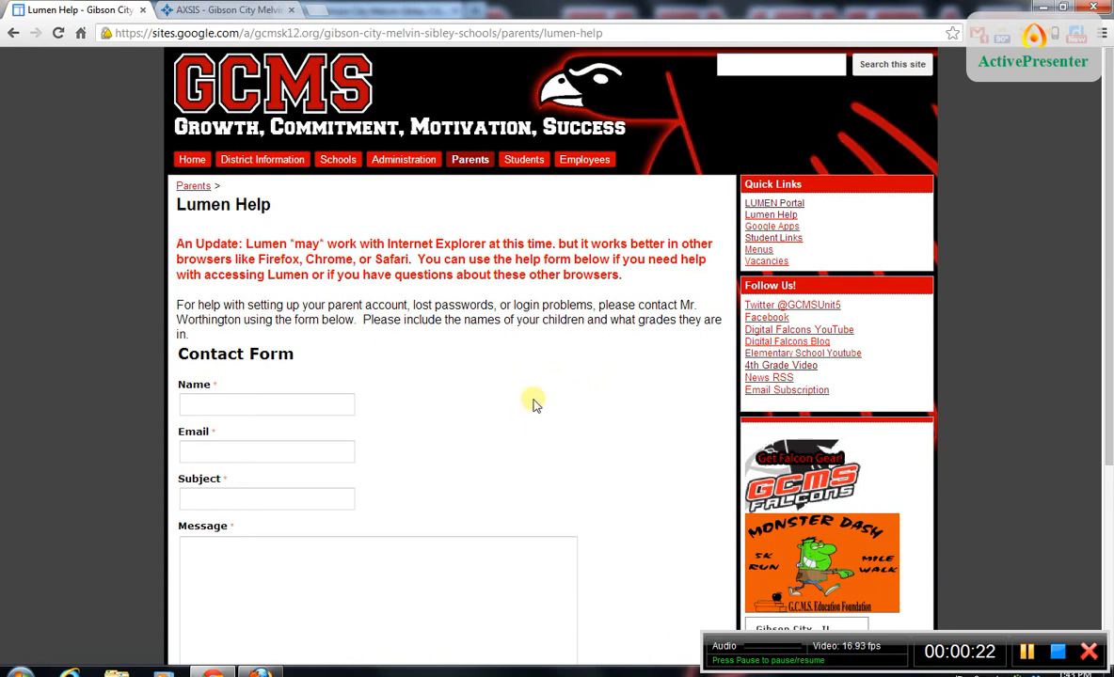
pyautogui.moveTo(540, 442)
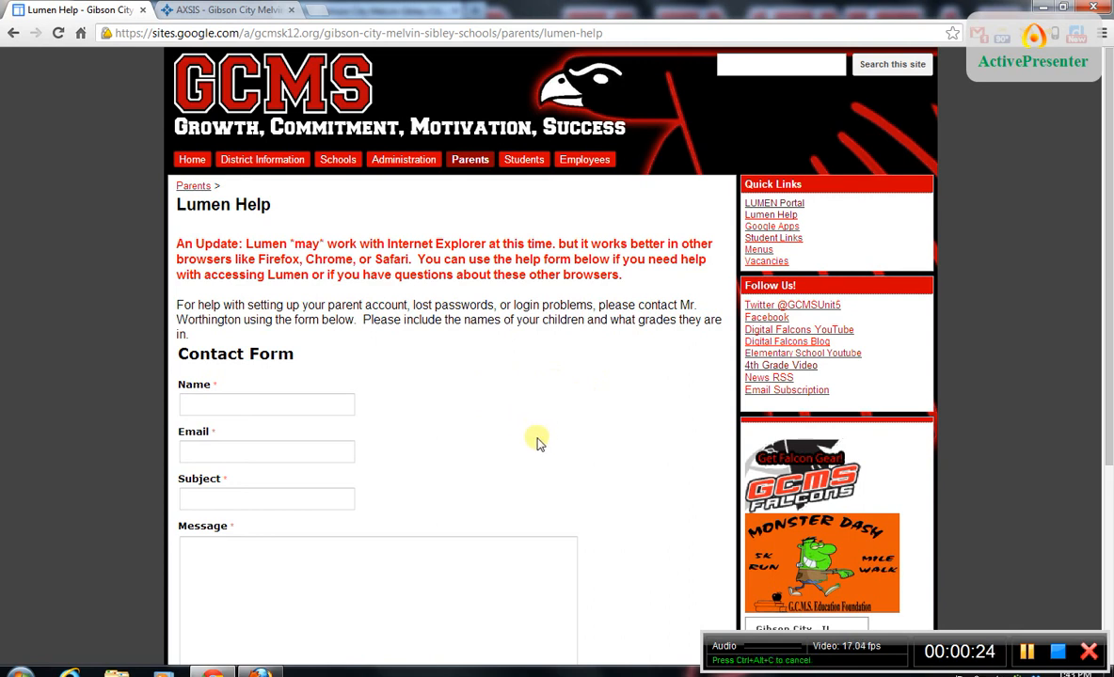